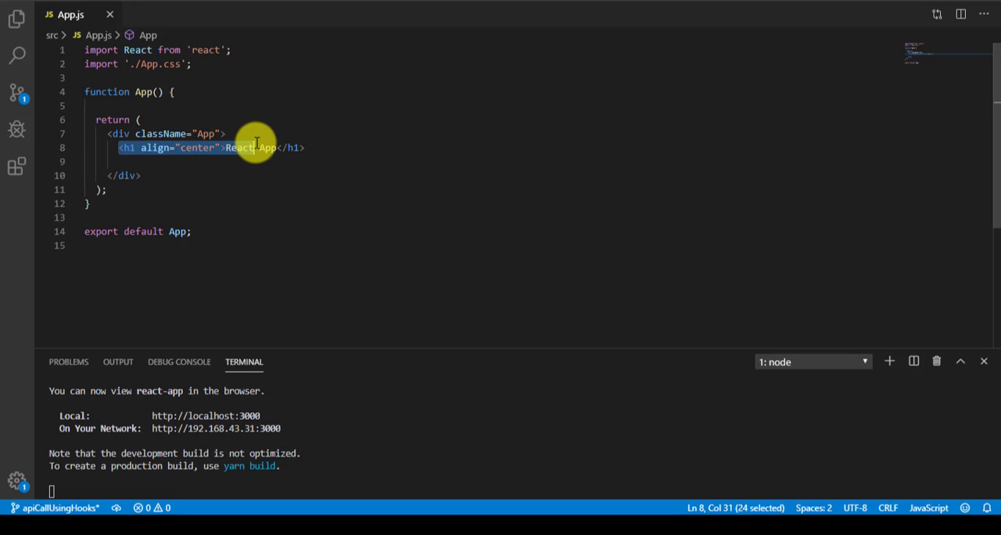
# Import useEffect from react and add an empty useEffect(()=>{ }) callback at the top of App().
pyautogui.click(307, 149)
pyautogui.write(',{')
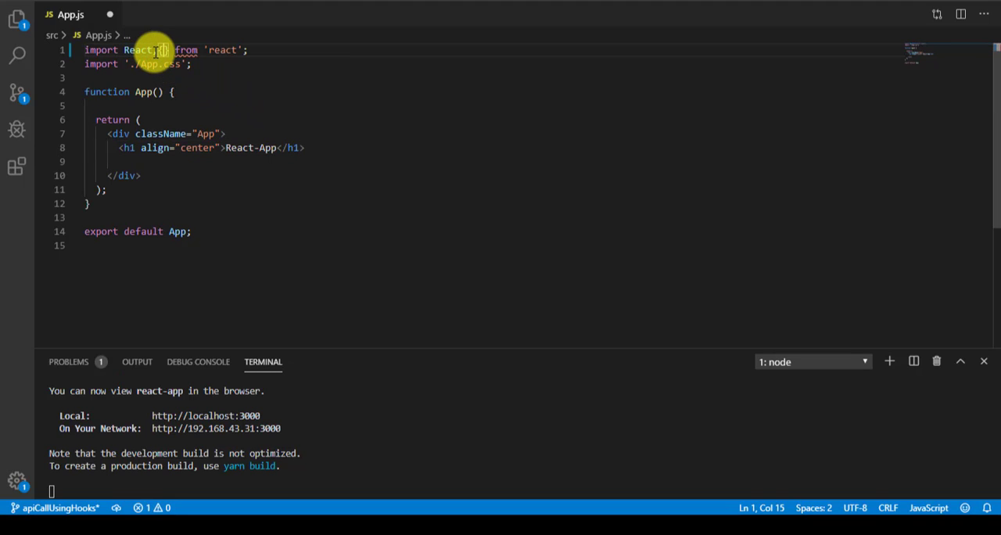
pyautogui.write('useEffect')
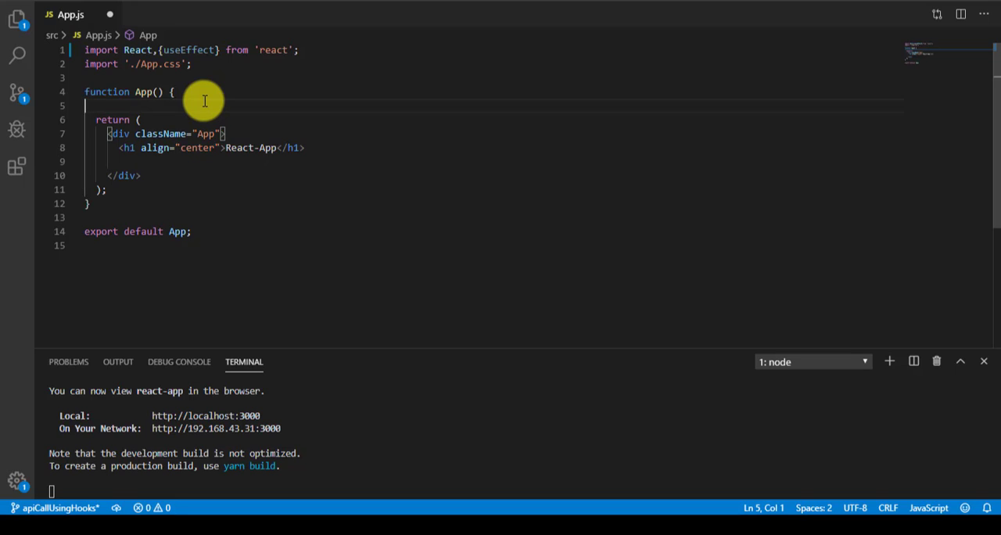
pyautogui.write('useEffect')
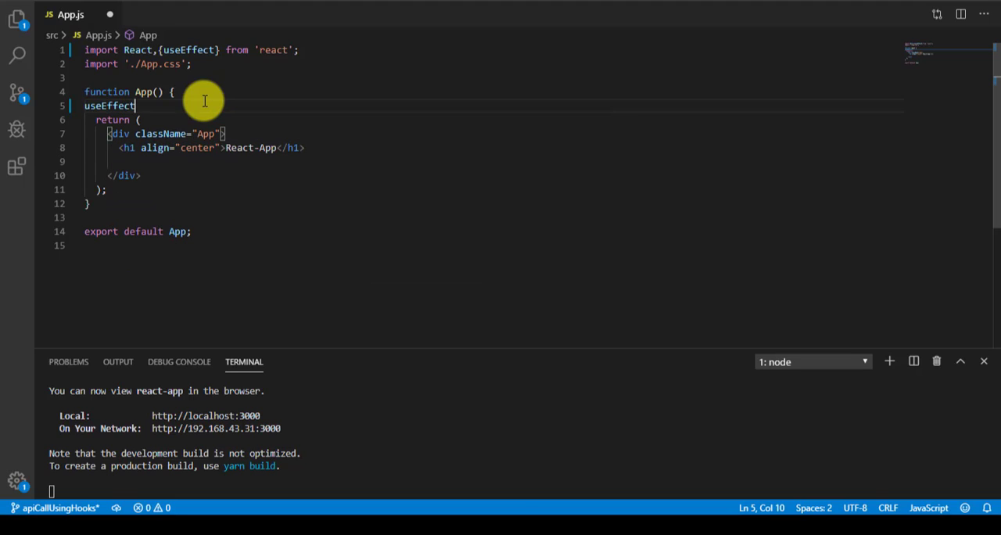
pyautogui.write('()')
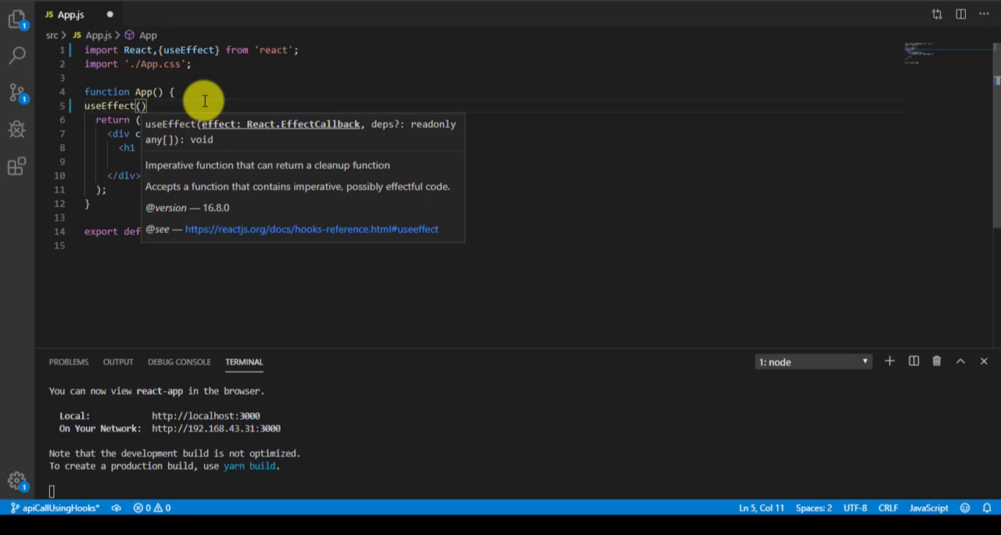
pyautogui.write('(')
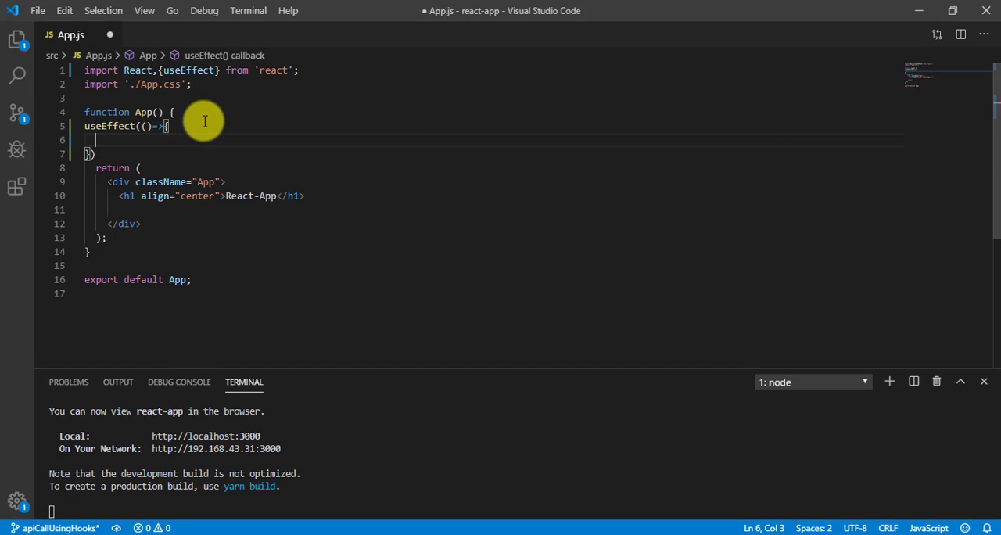
pyautogui.moveTo(345, 351)
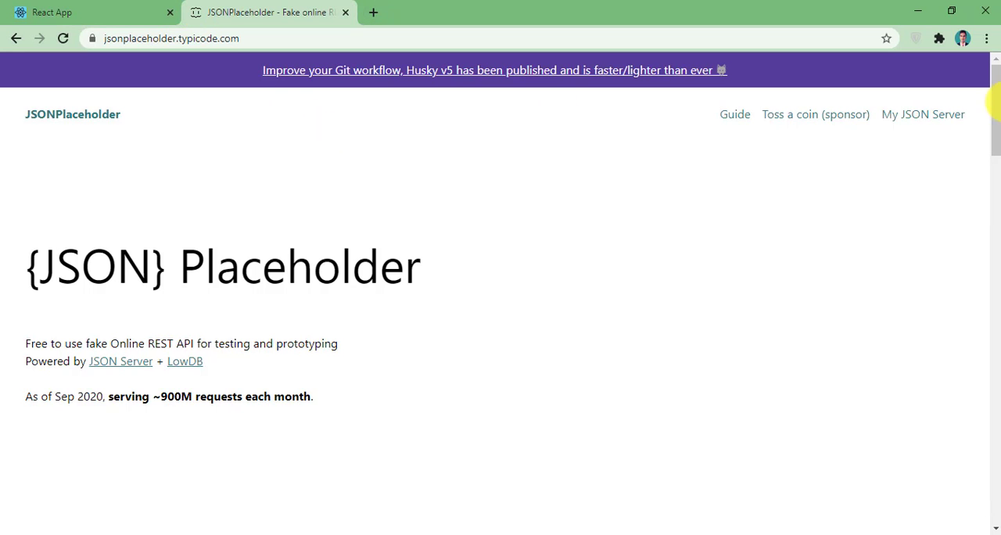
# Scroll the JSONPlaceholder page to its Resources list showing the /posts endpoint with 100 posts.
pyautogui.scroll(-3)
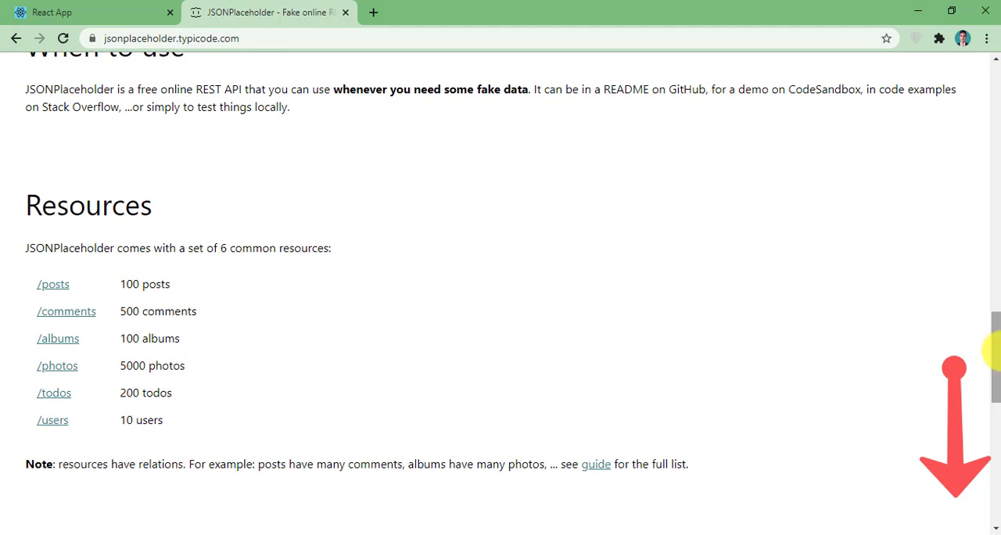
pyautogui.click(53, 284)
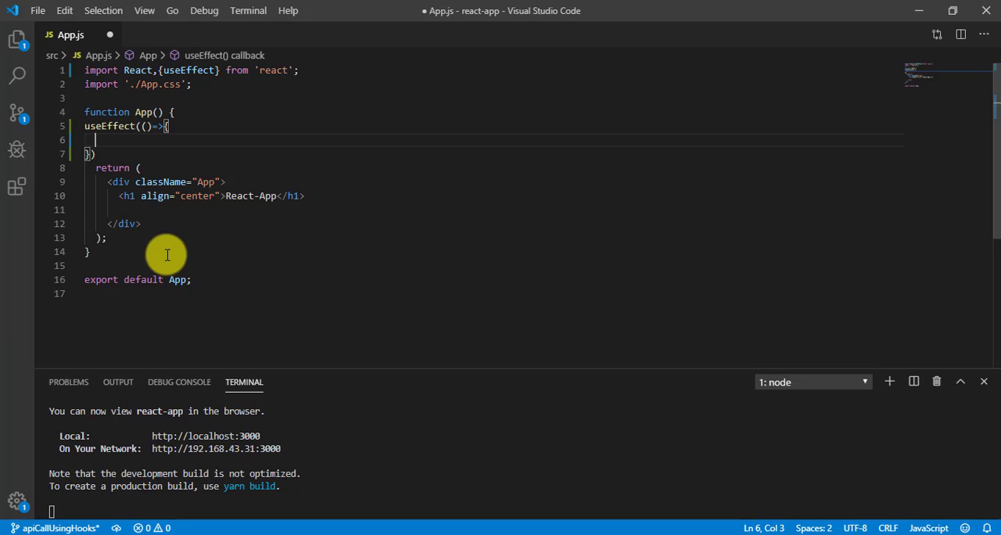
pyautogui.write('const')
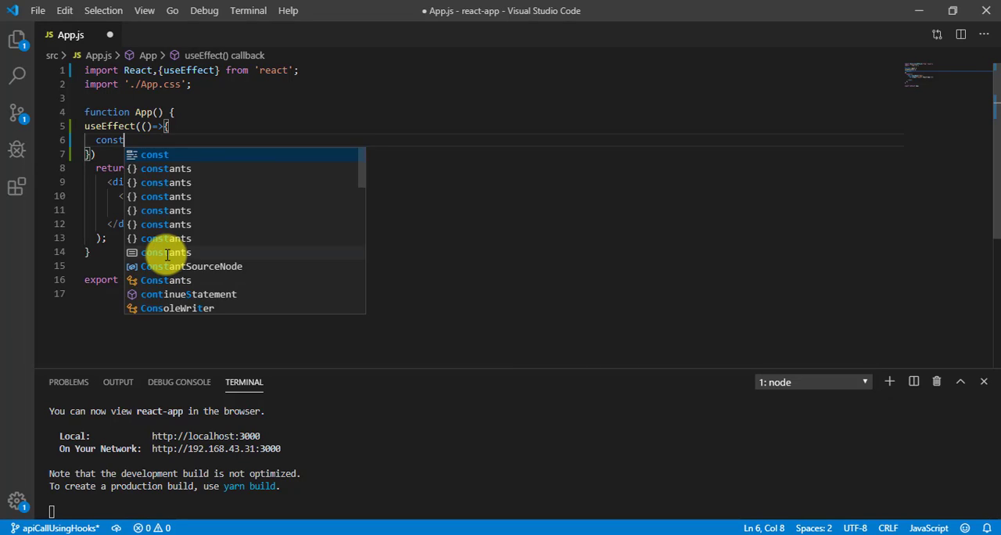
pyautogui.write("url='")
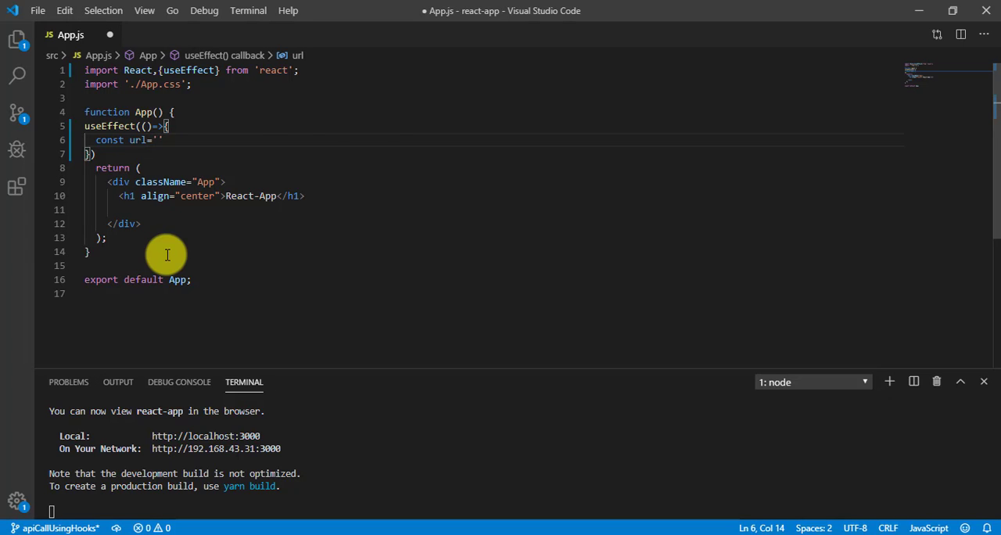
pyautogui.write('https://jsonplaceholder.typicode.com/posts')
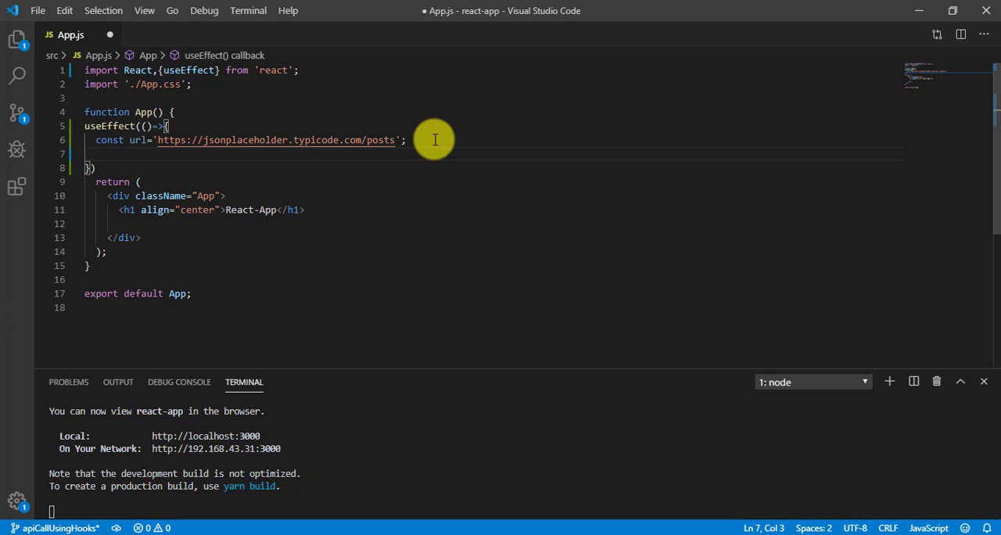
# Call fetch(url).then(resp=>resp.json()) to parse the response as JSON.
pyautogui.write('fet')
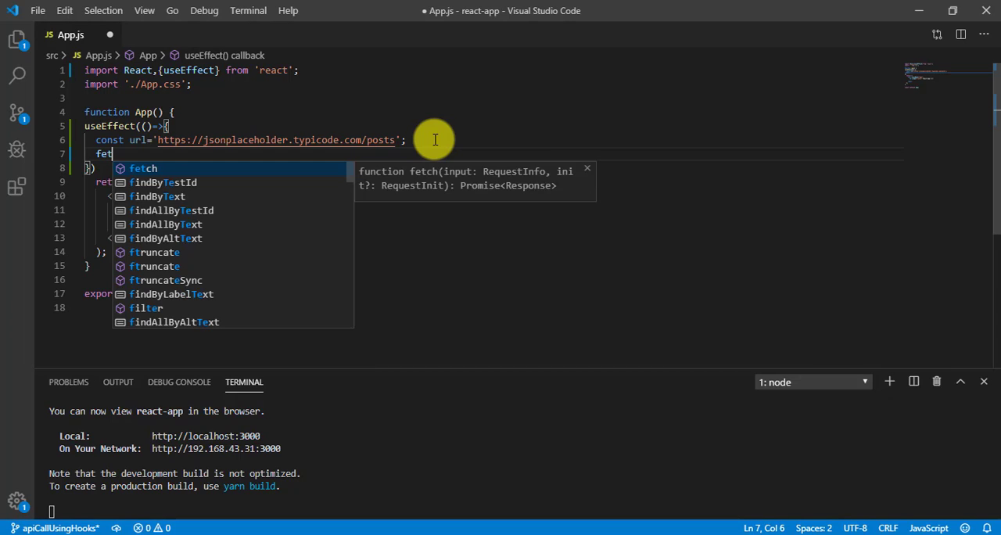
pyautogui.write('ch(')
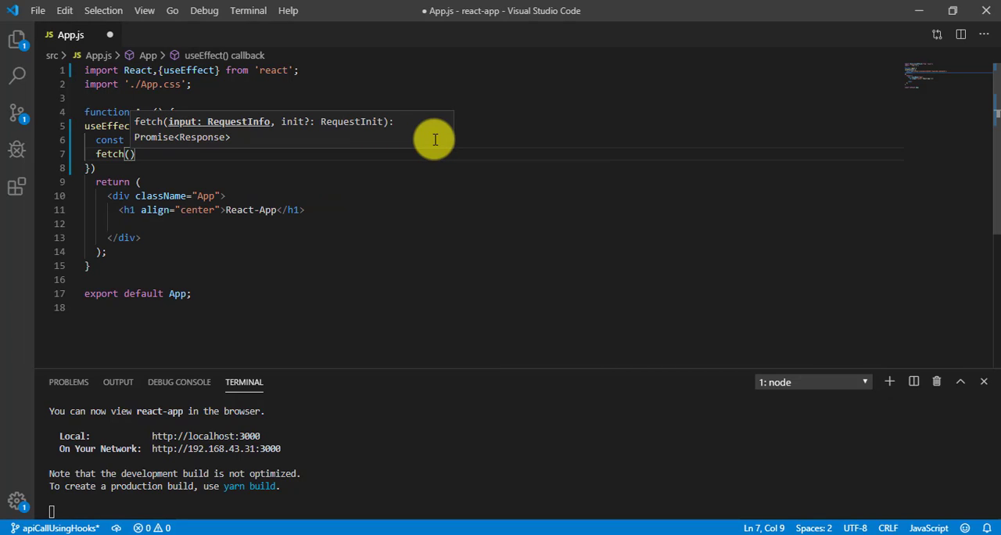
pyautogui.write('url')
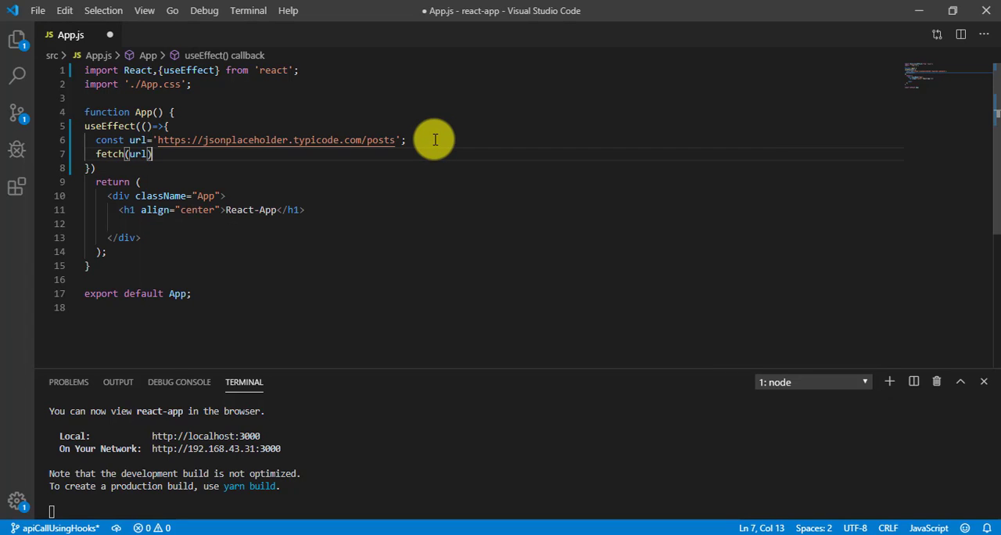
pyautogui.write('.')
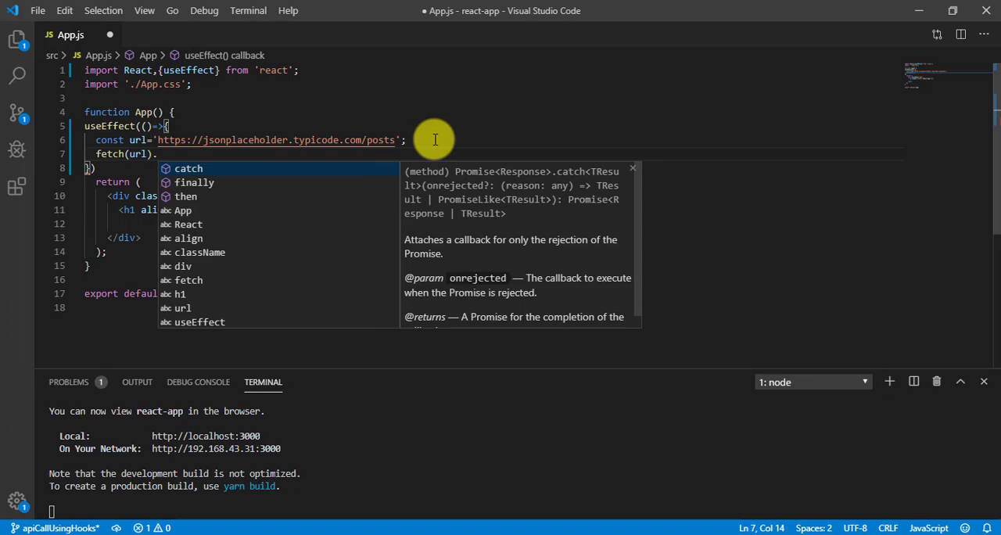
pyautogui.write('then')
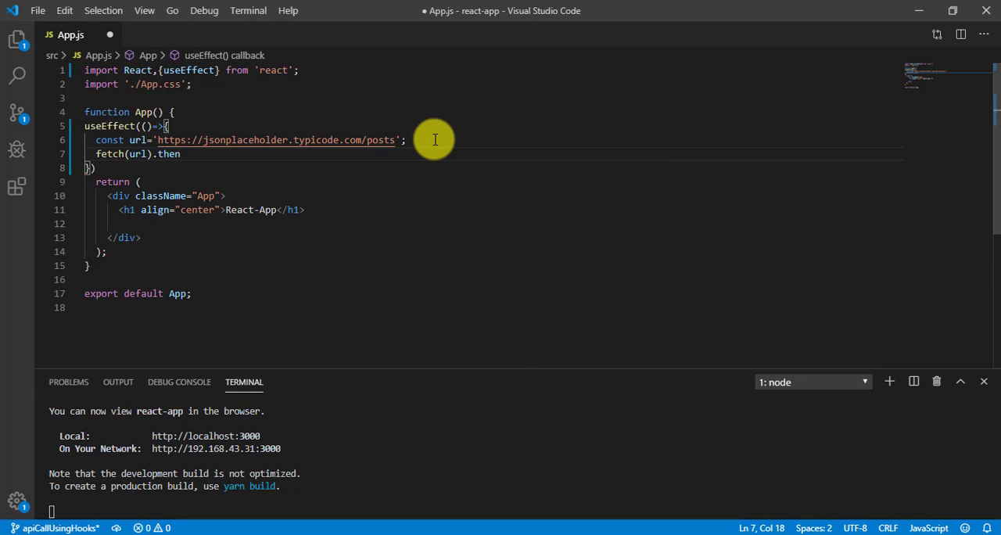
pyautogui.write('()')
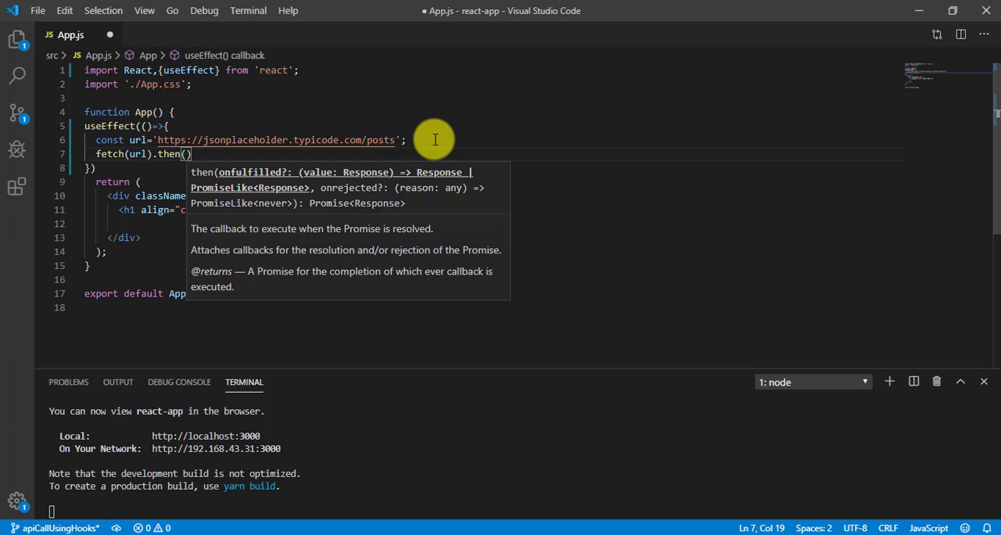
pyautogui.write('resp')
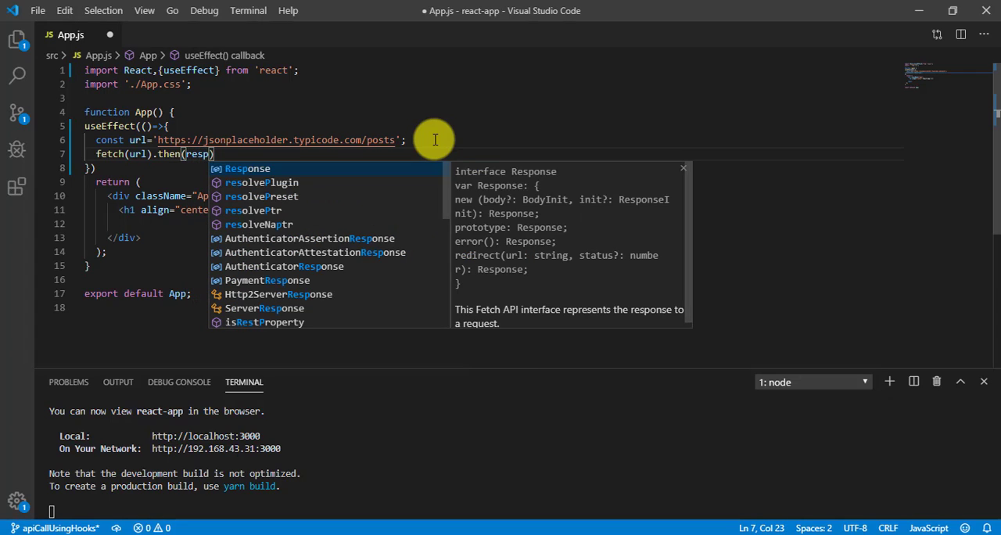
pyautogui.write('=>')
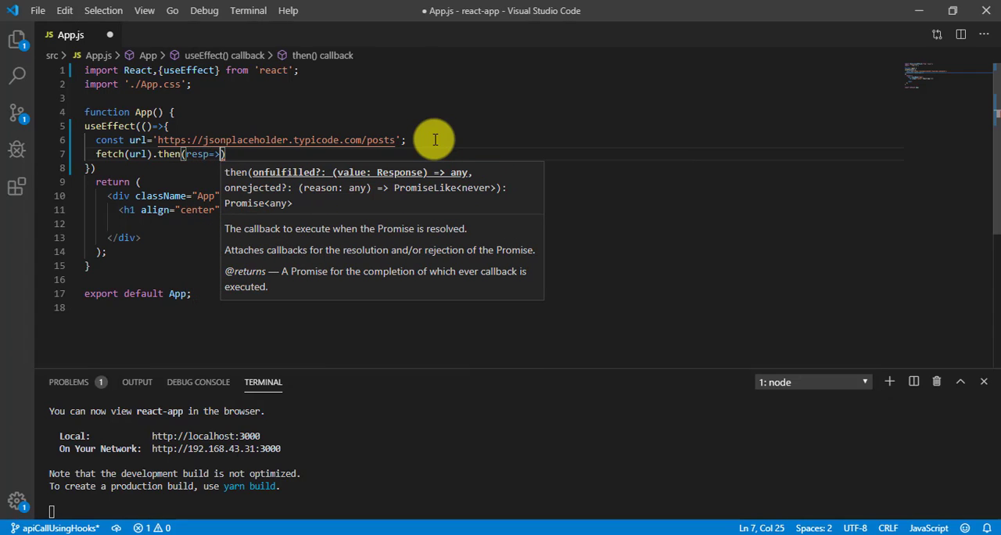
pyautogui.write('res')
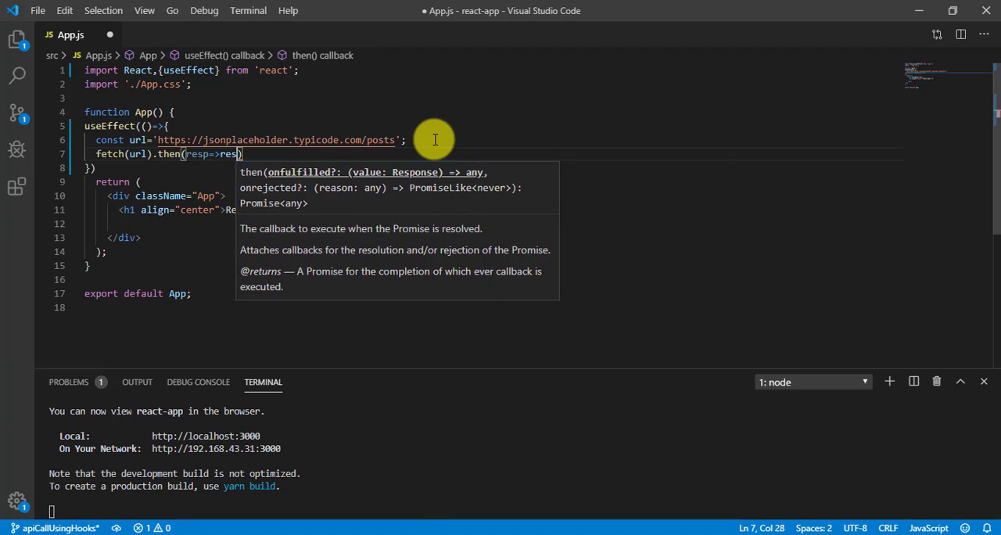
pyautogui.write('.h')
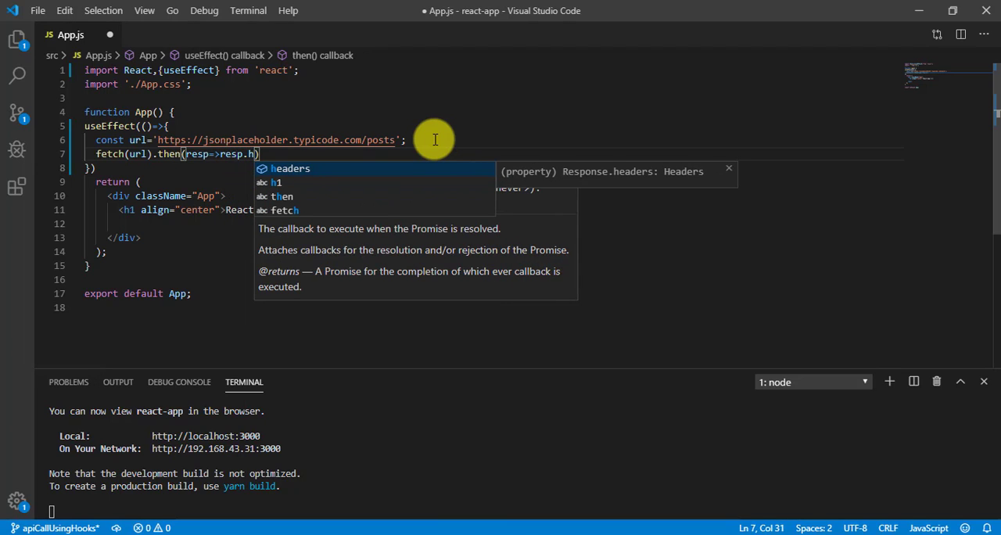
pyautogui.write('json()')
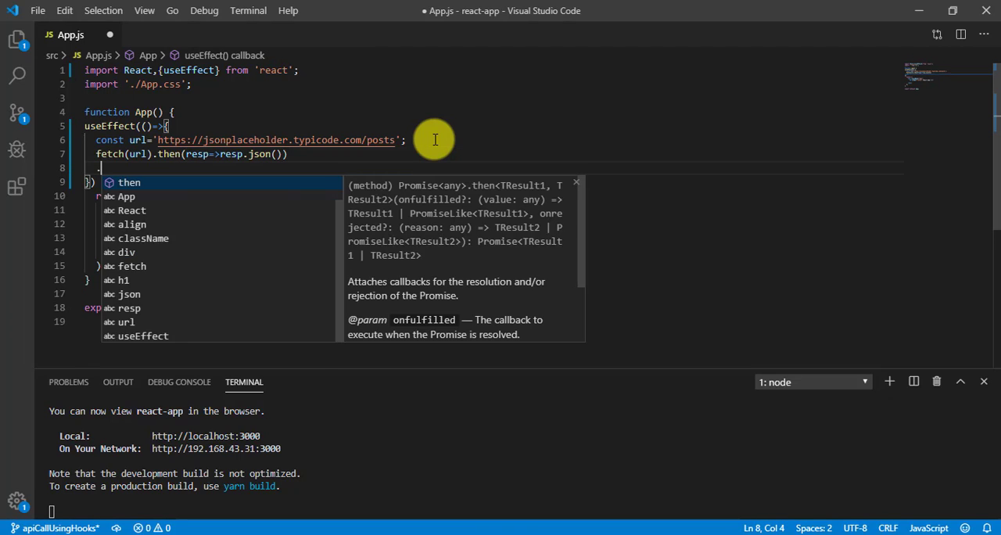
# Chain .then(resp=>console.log(resp)) to log the parsed posts.
pyautogui.write('.then(resp=>')
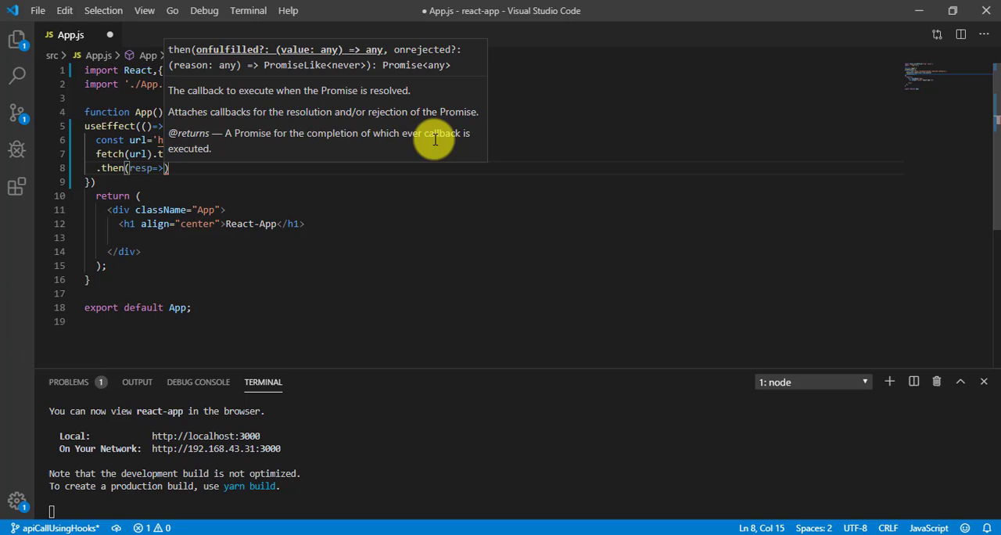
pyautogui.write('console.log')
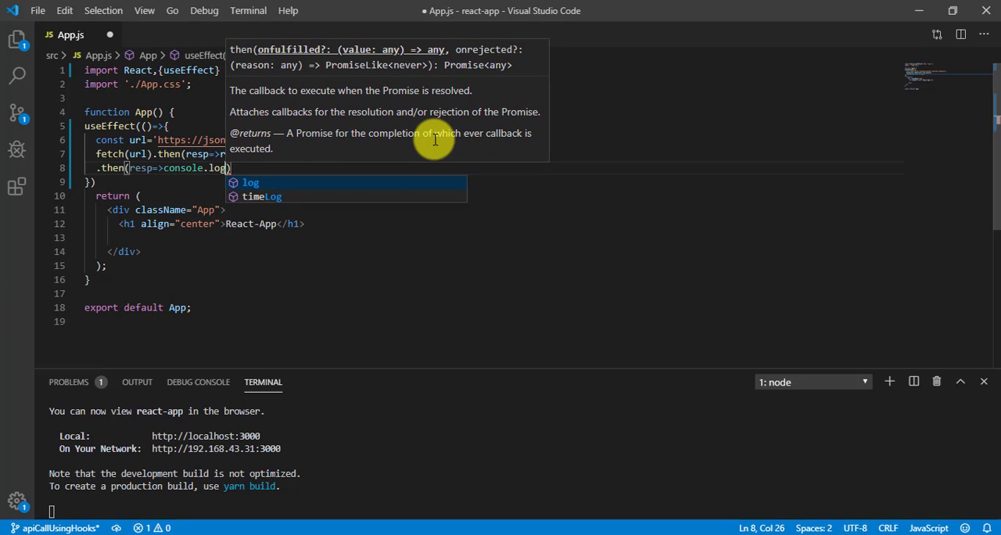
pyautogui.write('re')
pyautogui.click(493, 181)
pyautogui.write(',')
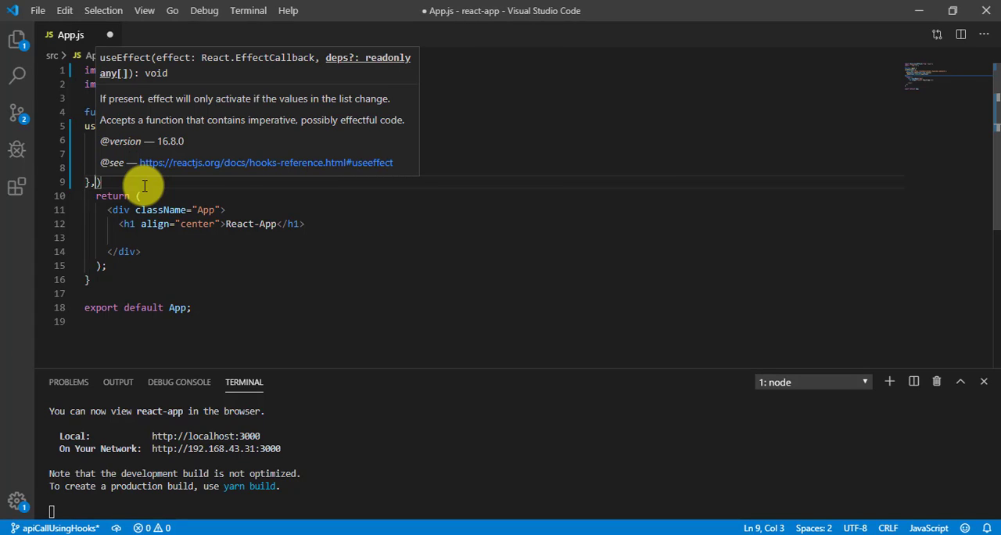
# Pass an empty [] dependency array as useEffect's second argument so the fetch runs once.
pyautogui.write('[')
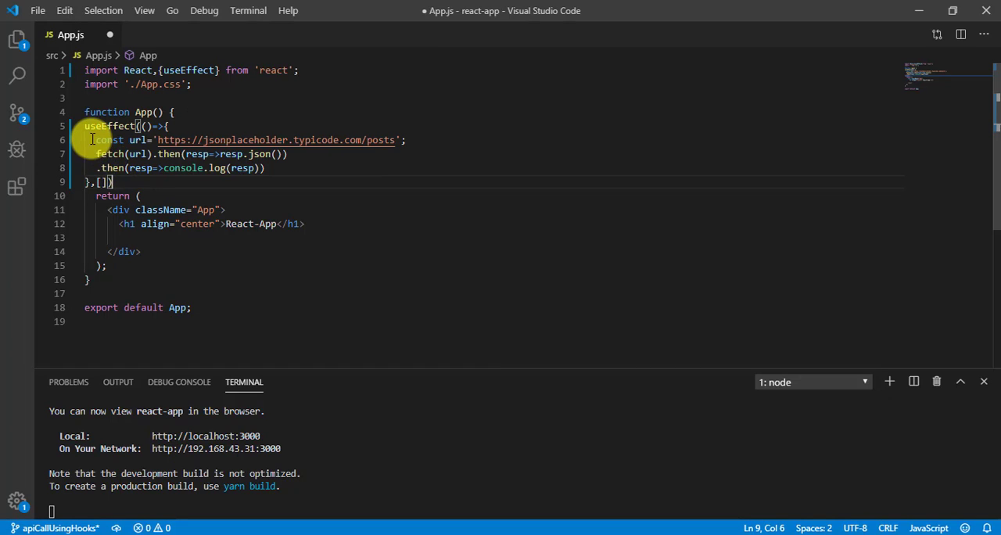
pyautogui.moveTo(97, 139); pyautogui.dragTo(149, 168)
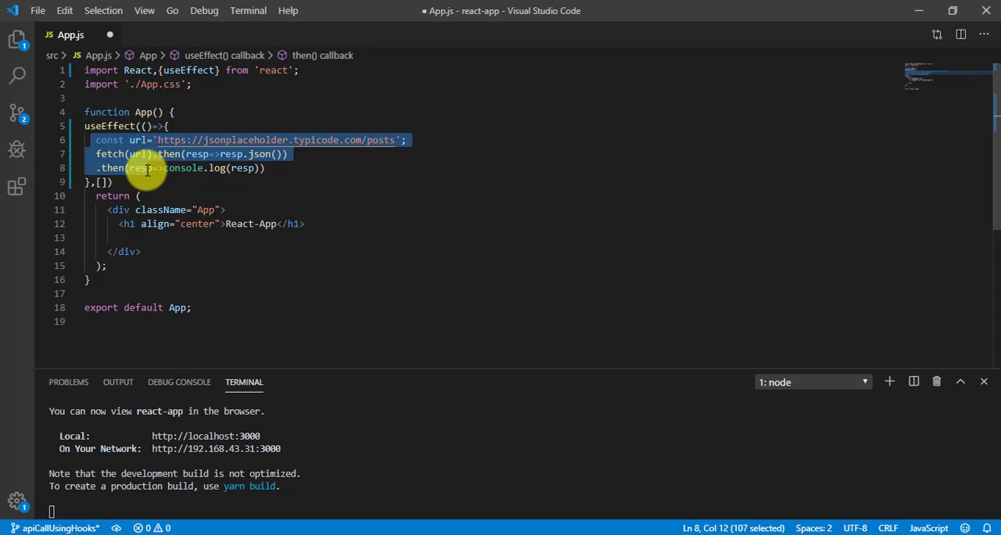
pyautogui.click(101, 183)
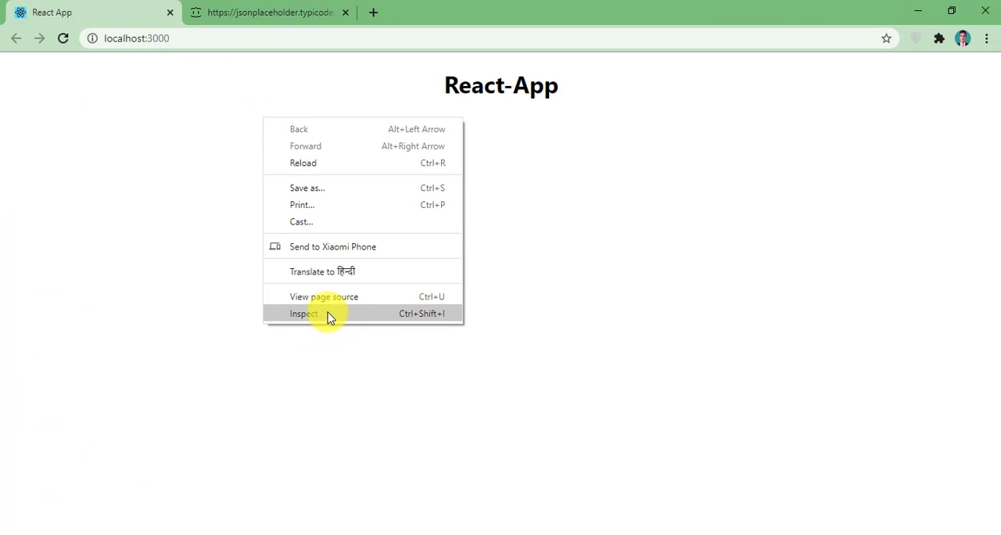
# Inspect the page, switch to the Console and expand the logged Array(100) of posts.
pyautogui.click(303, 313)
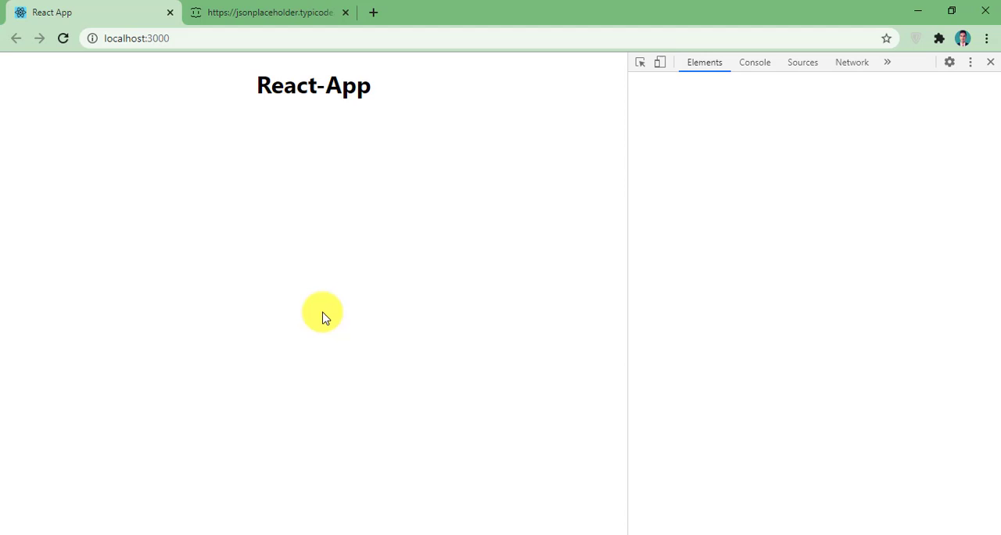
pyautogui.click(754, 62)
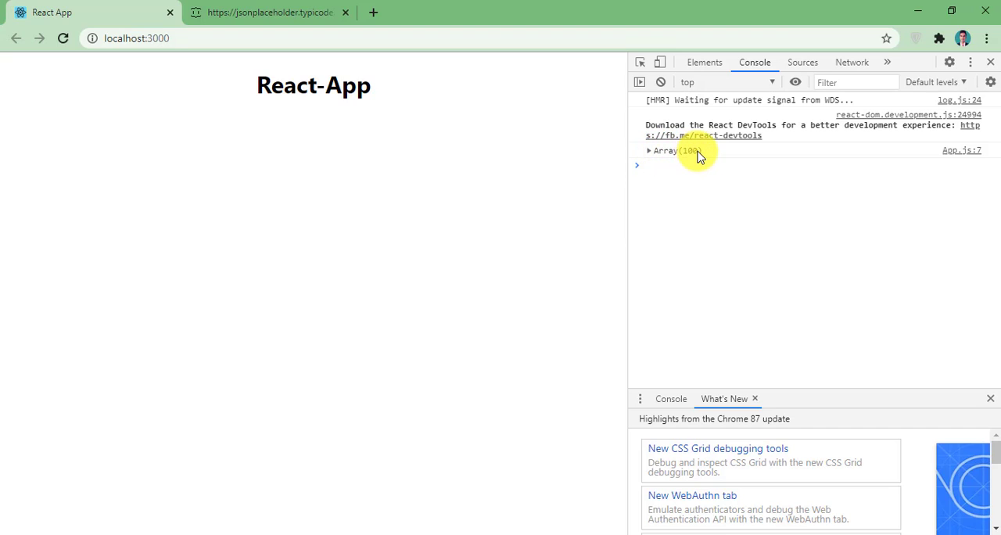
pyautogui.click(649, 150)
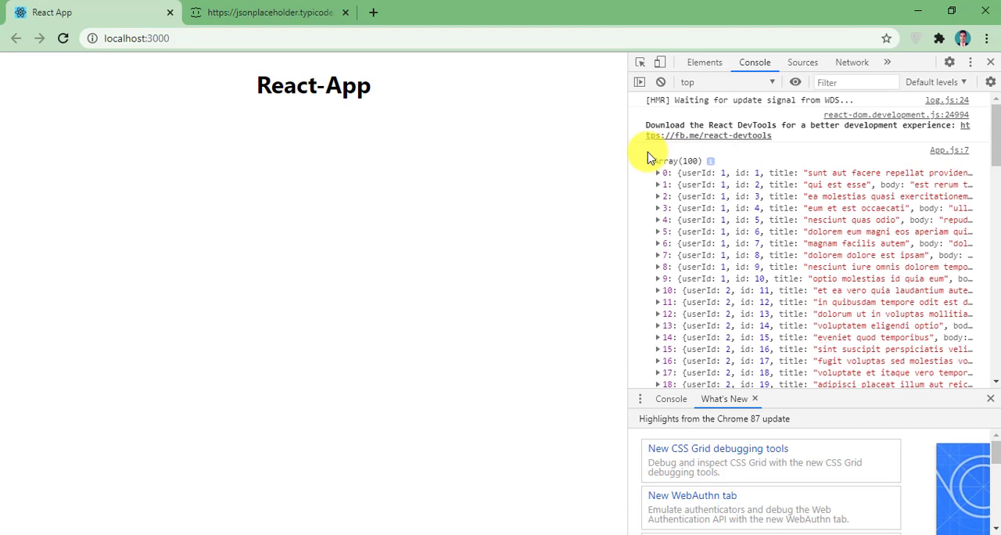
pyautogui.click(659, 174)
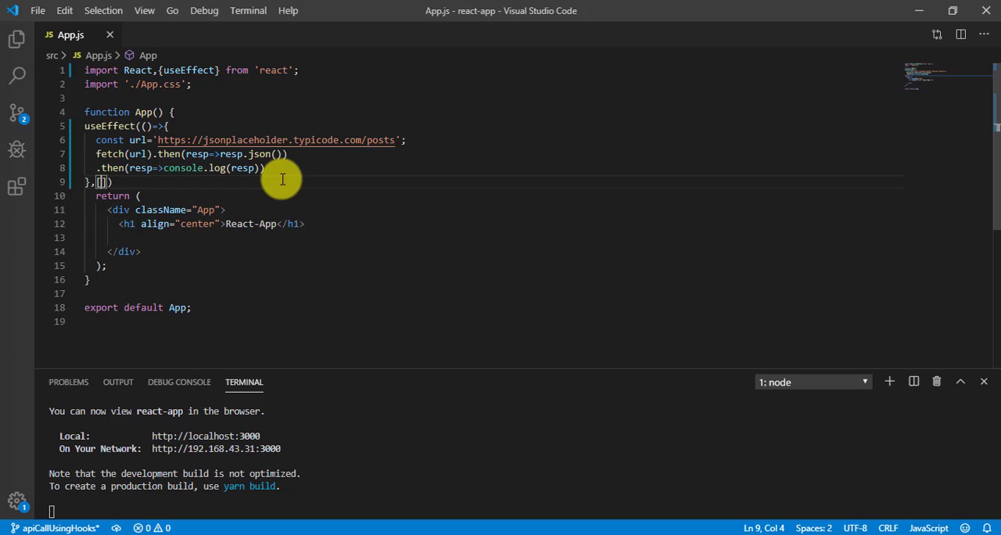
# Import useState, declare const [posts,setPosts]=useState([]) and save the file.
pyautogui.write('[]')
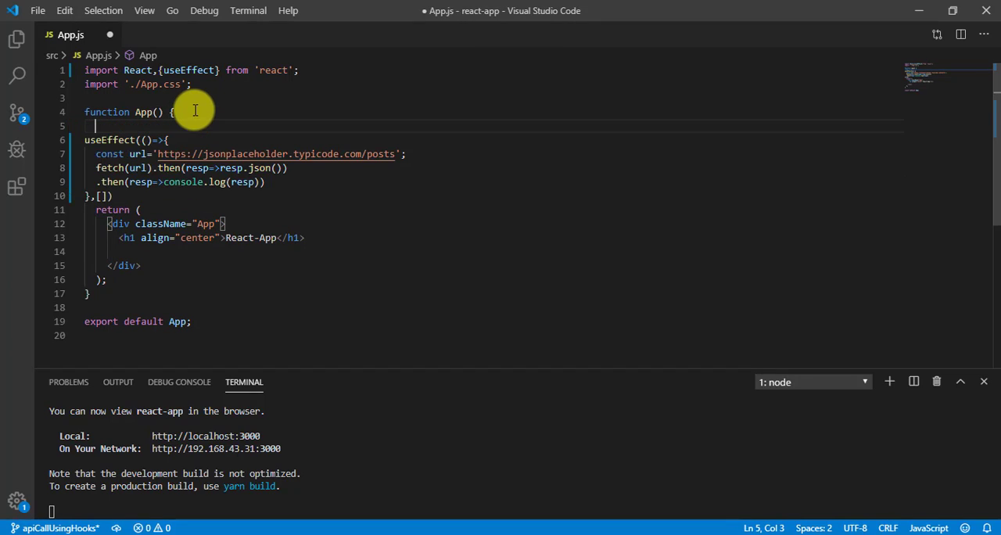
pyautogui.write('const')
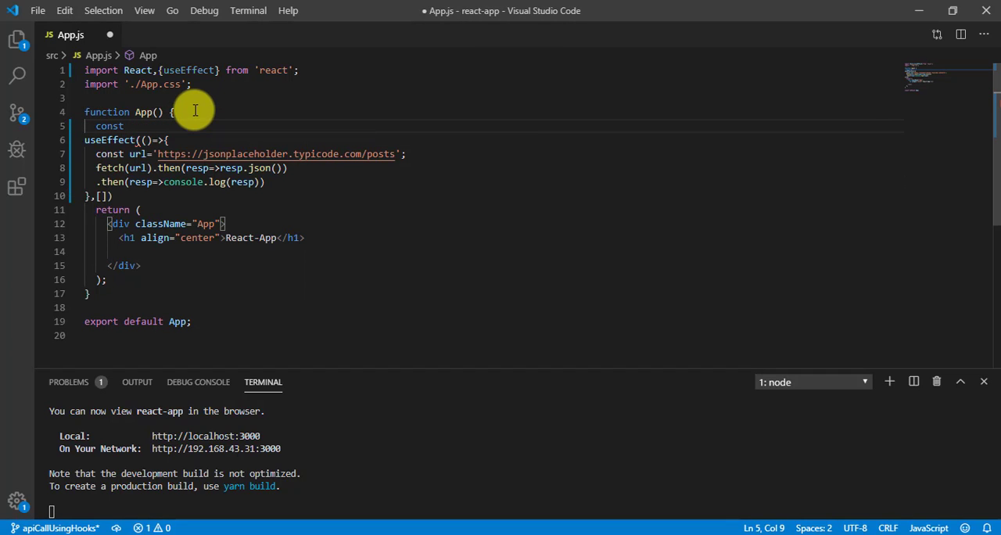
pyautogui.write('[]')
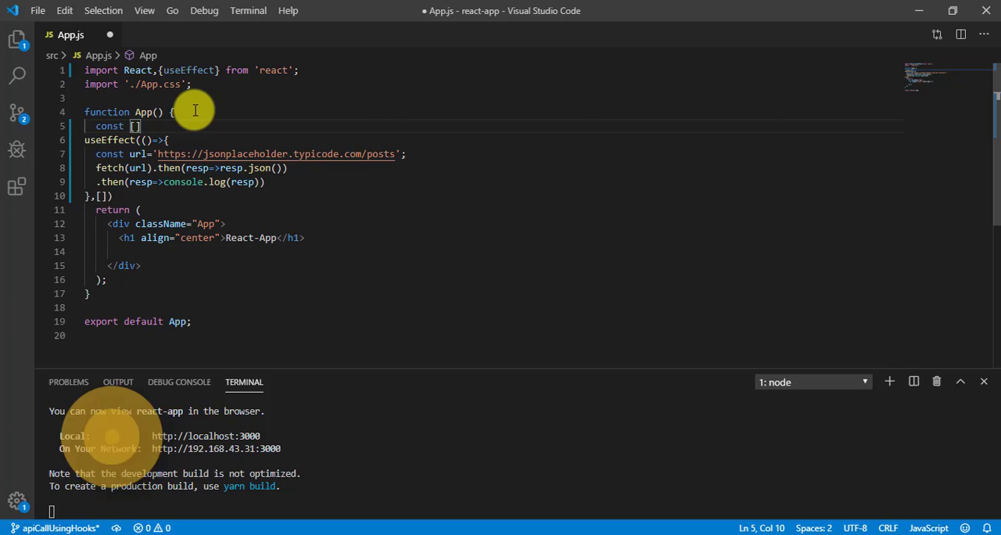
pyautogui.write('posts')
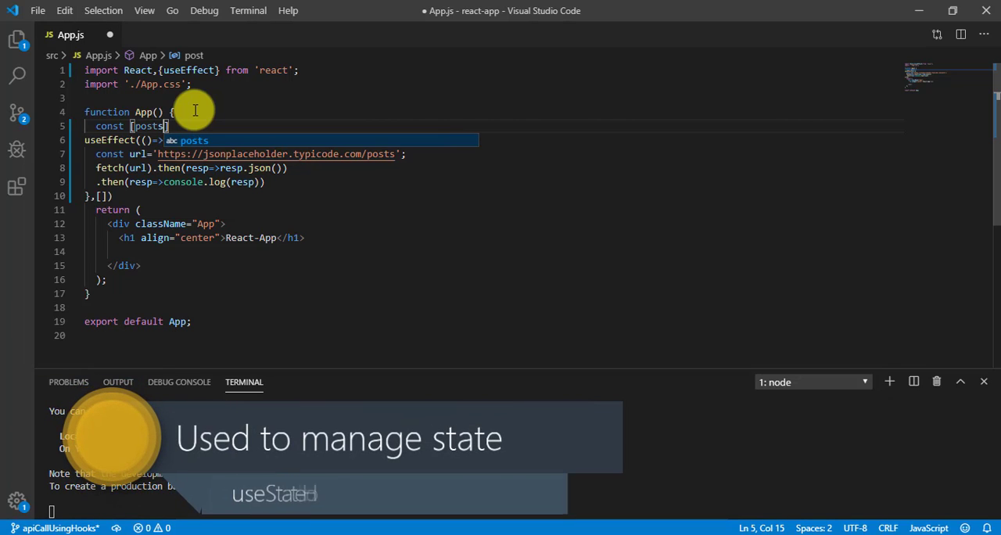
pyautogui.write(',setPost')
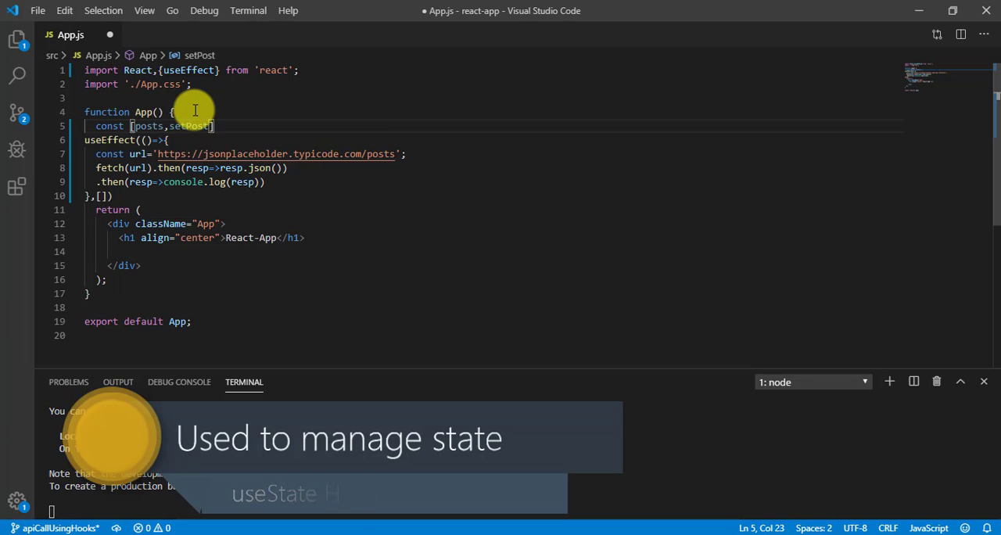
pyautogui.write(']=')
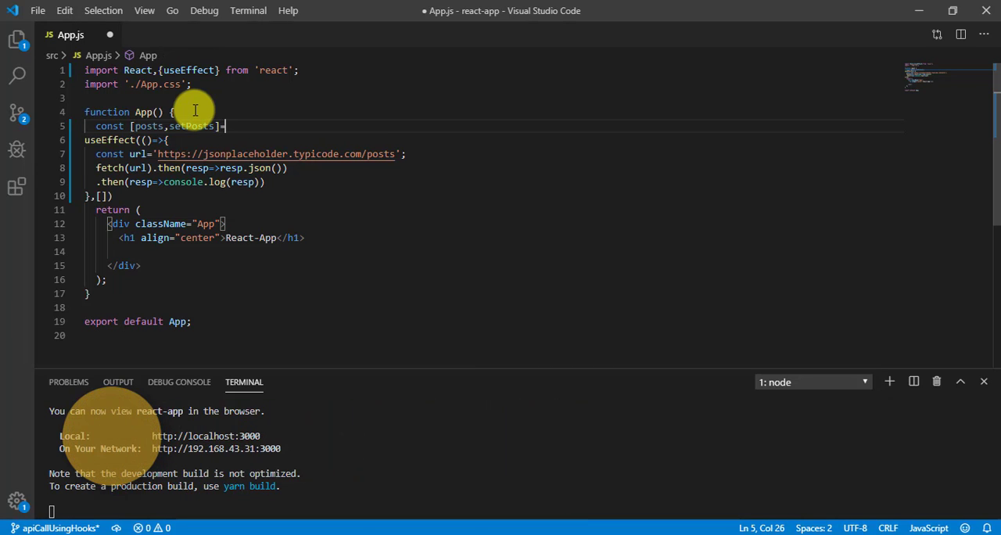
pyautogui.write('useState')
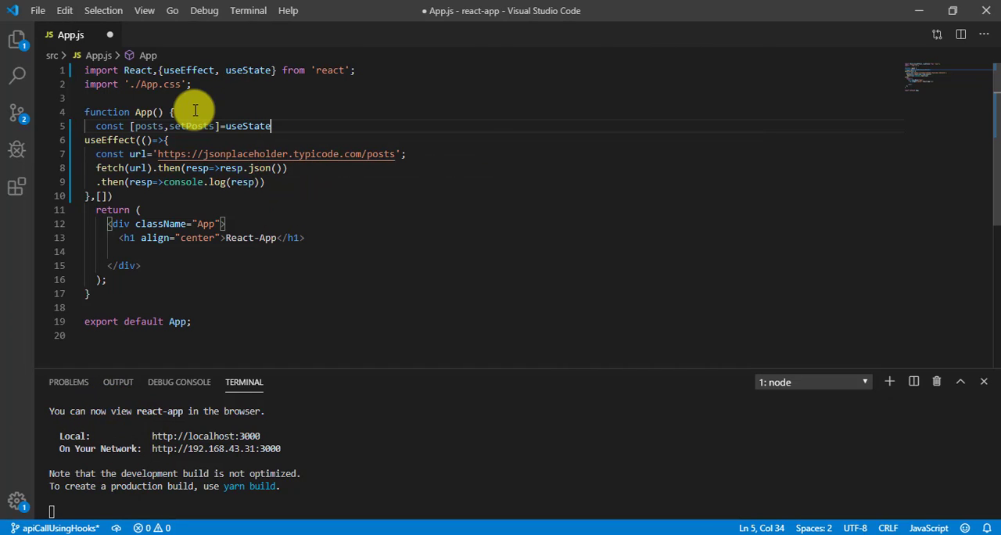
pyautogui.write('([])')
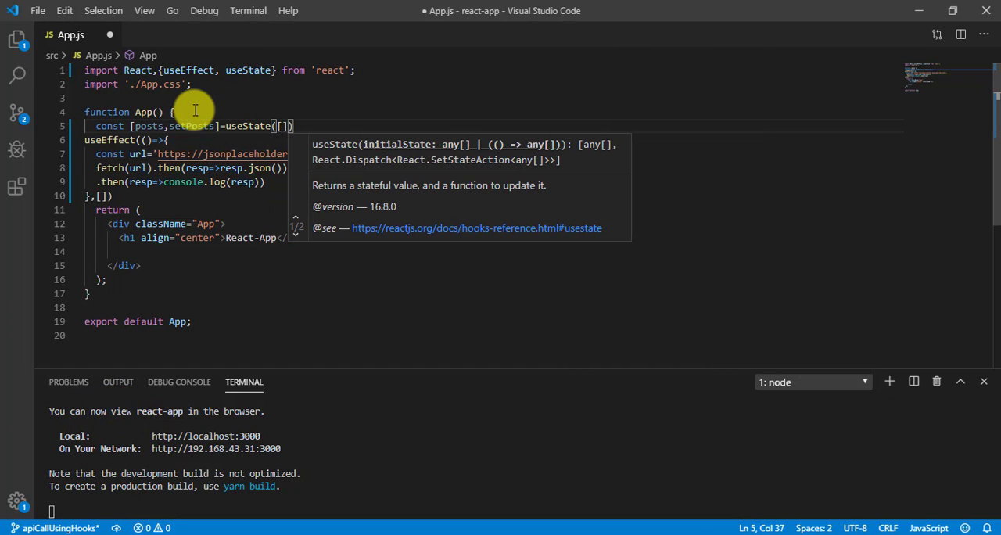
pyautogui.press('ctrl+s')
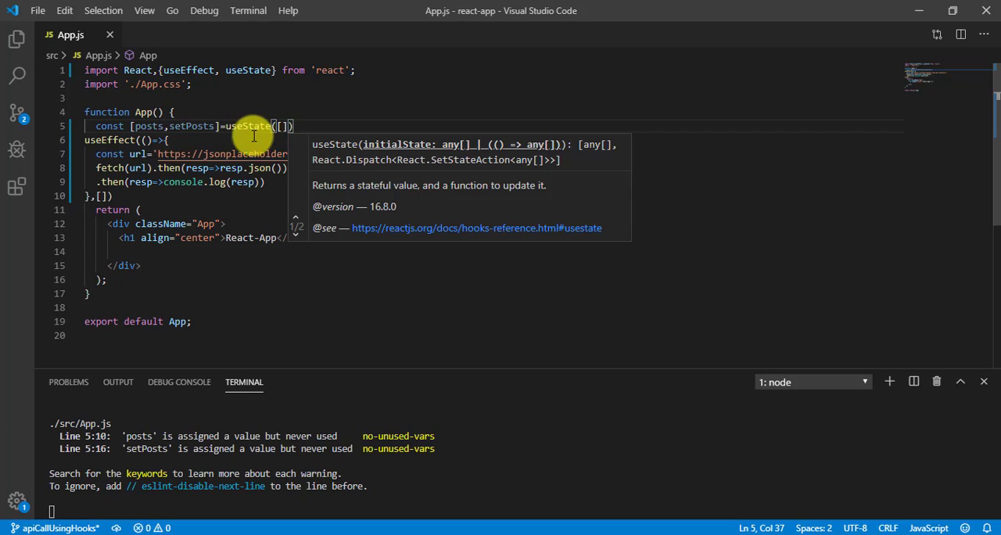
pyautogui.moveTo(149, 188)
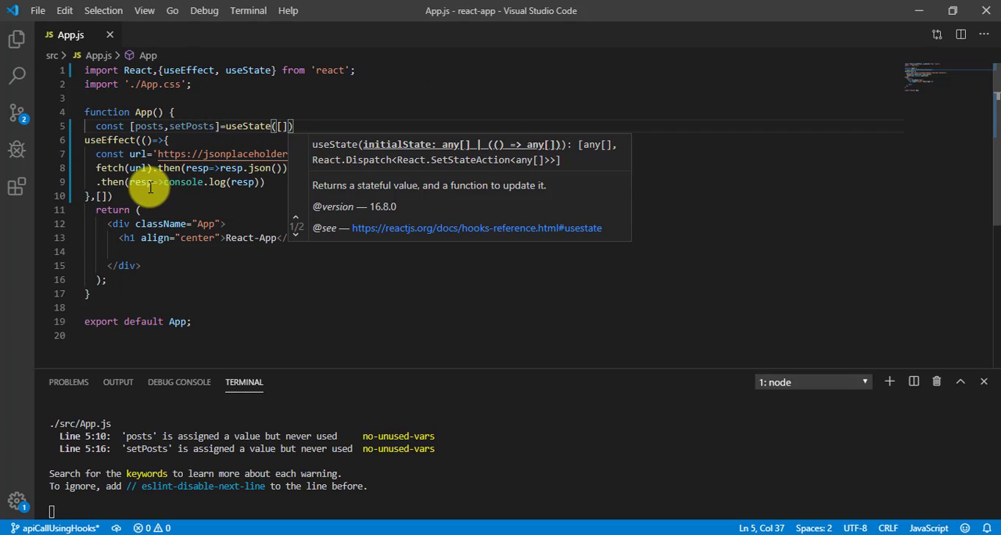
# Select console.log in the fetch chain so it can be replaced with setPosts(resp).
pyautogui.doubleClick(191, 125)
pyautogui.write('setPosts')
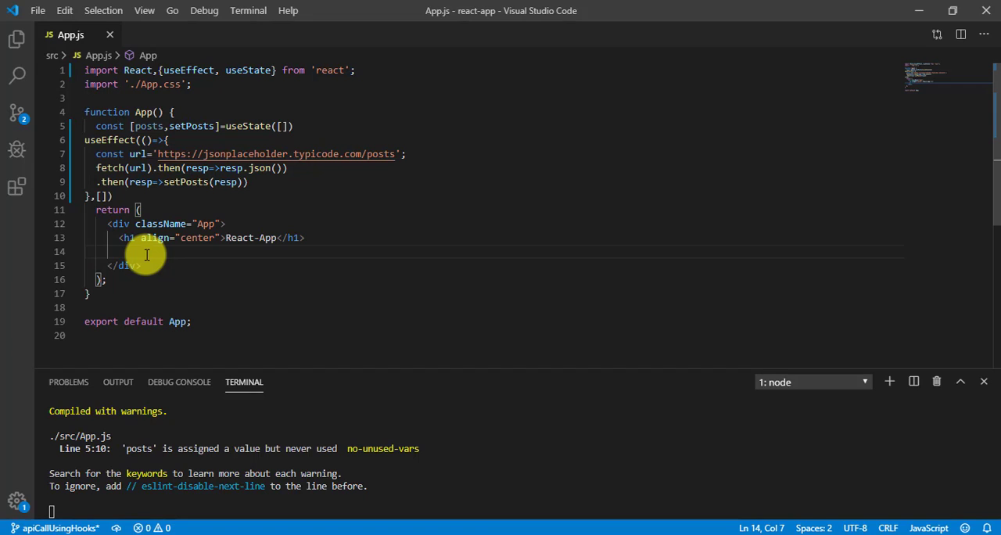
# Add {posts.map((post)=>console.log(post))} in the JSX to log each fetched post.
pyautogui.write('{')
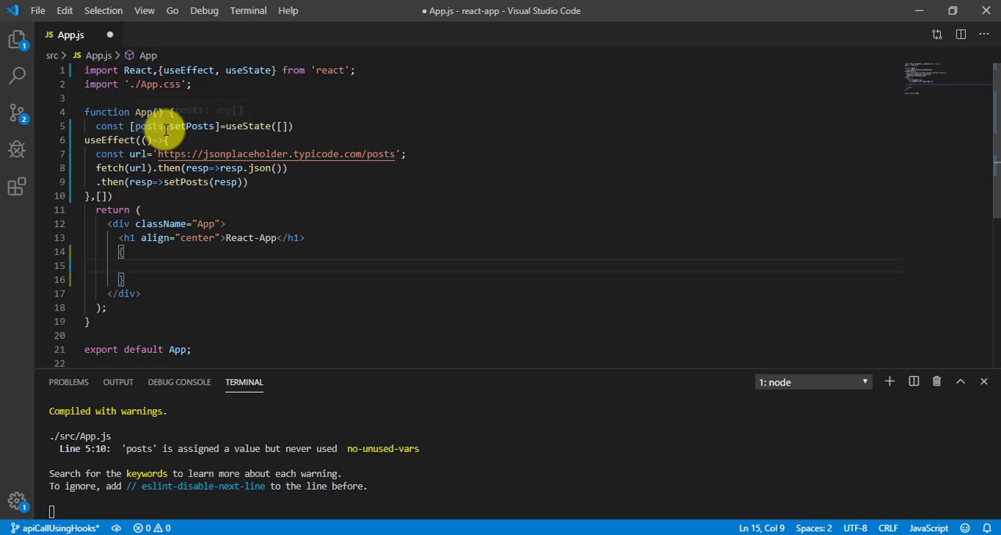
pyautogui.write('post')
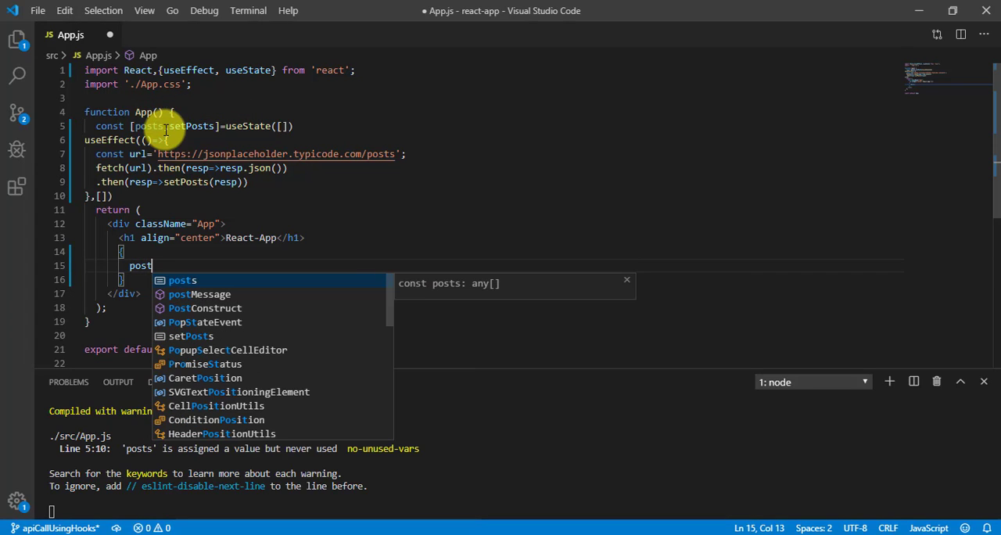
pyautogui.write('s.map')
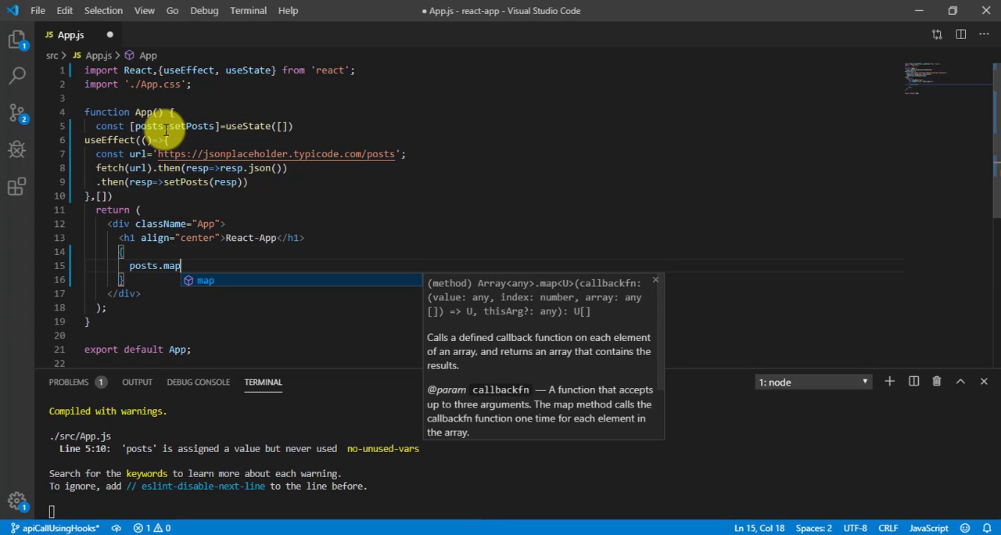
pyautogui.write('(')
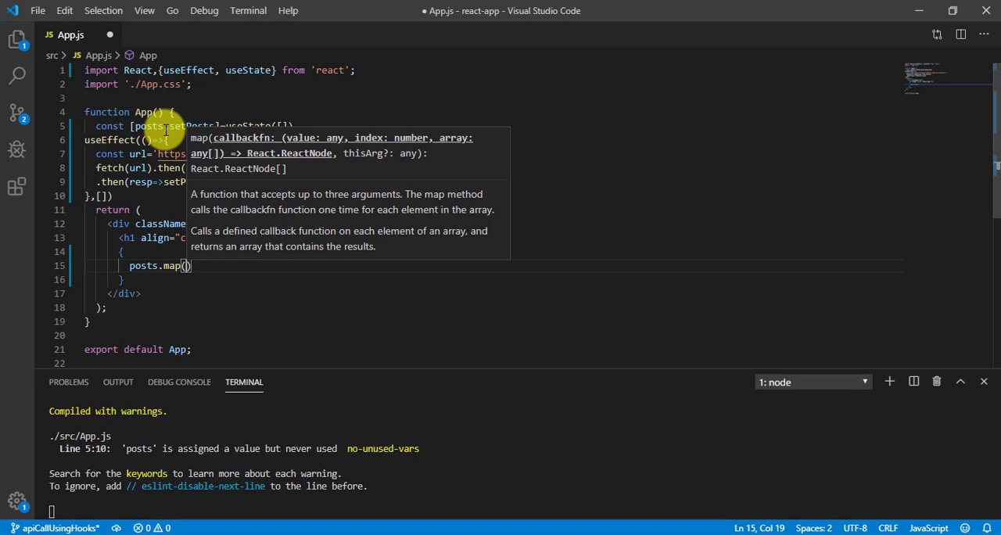
pyautogui.write('post=>')
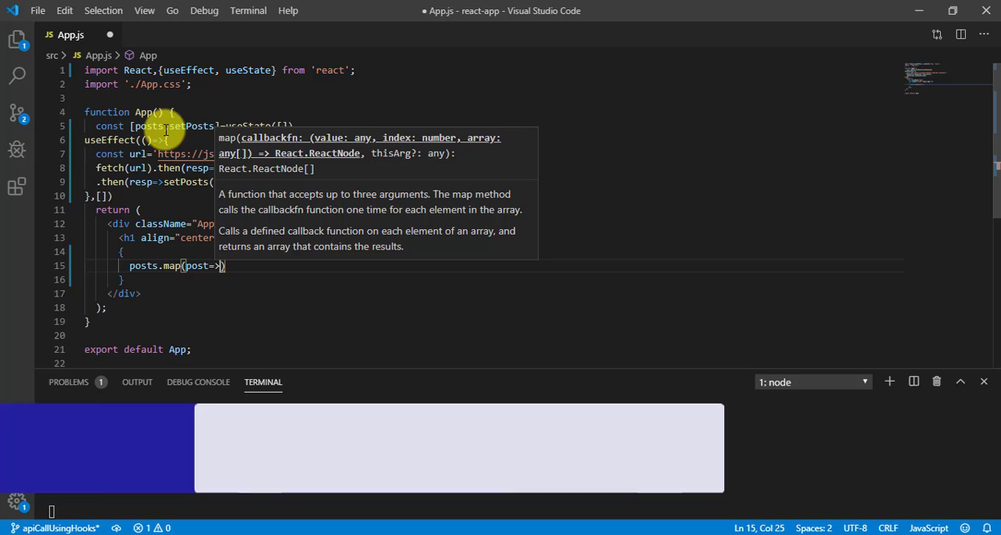
pyautogui.write('cons')
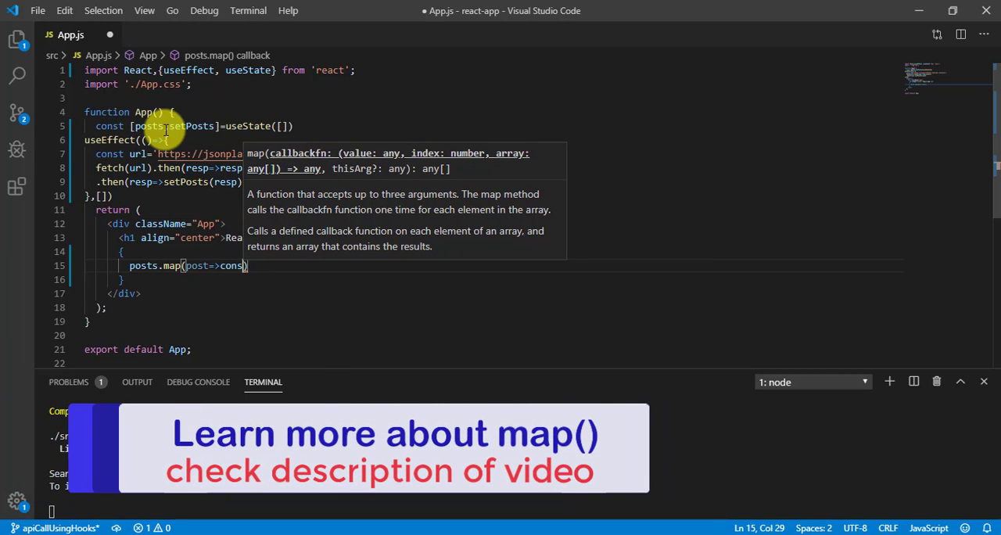
pyautogui.write('console.log(')
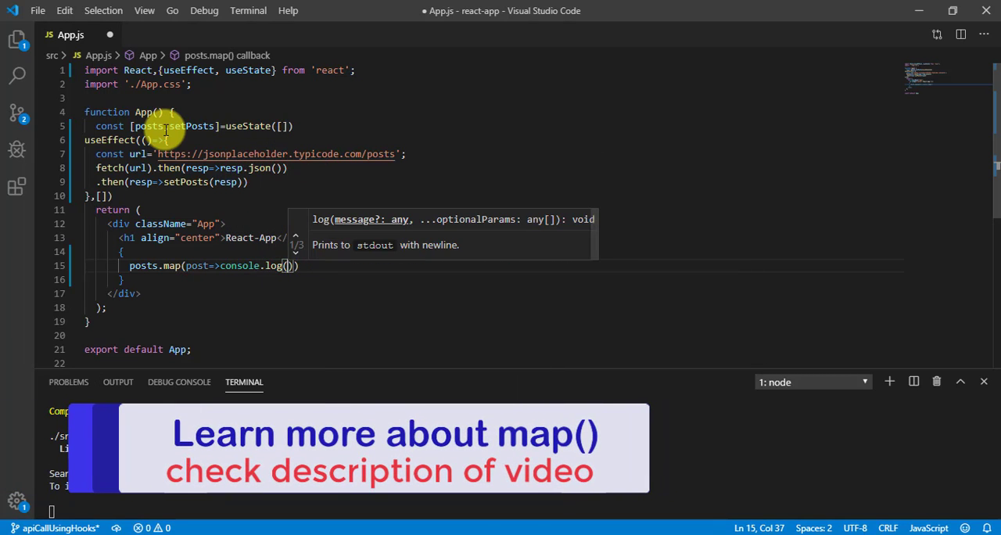
pyautogui.write('po')
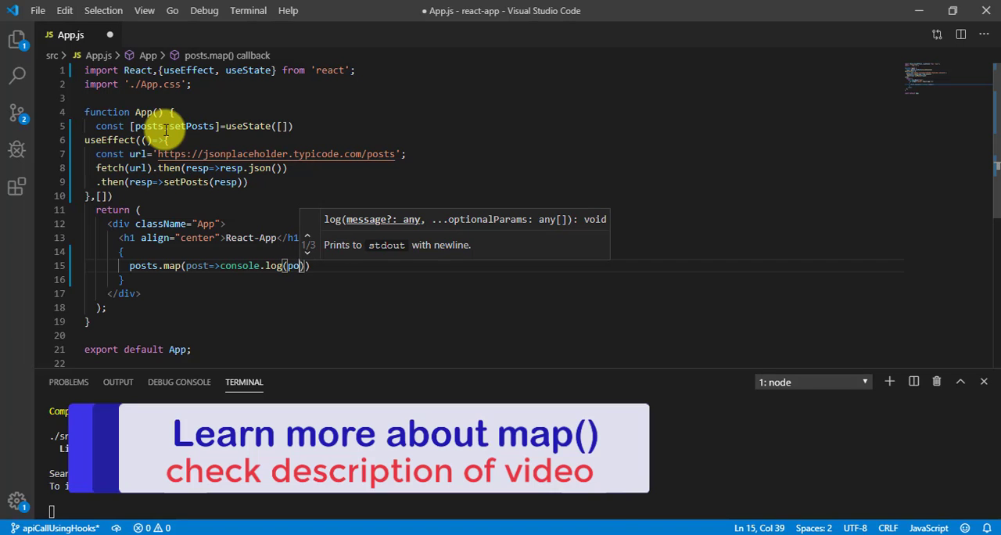
pyautogui.write('post')
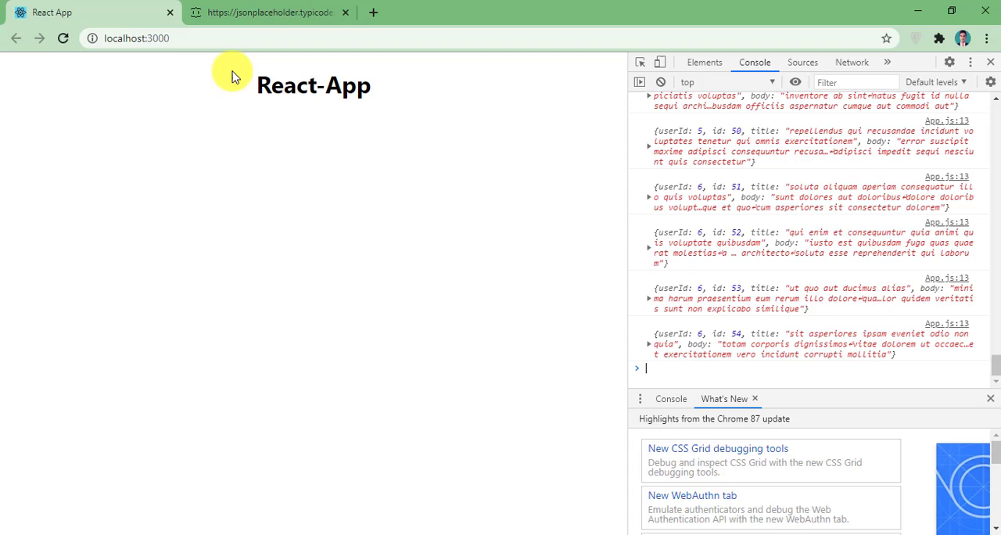
# Scroll the Chrome console through the logged post objects up to id 100.
pyautogui.scroll(-3)
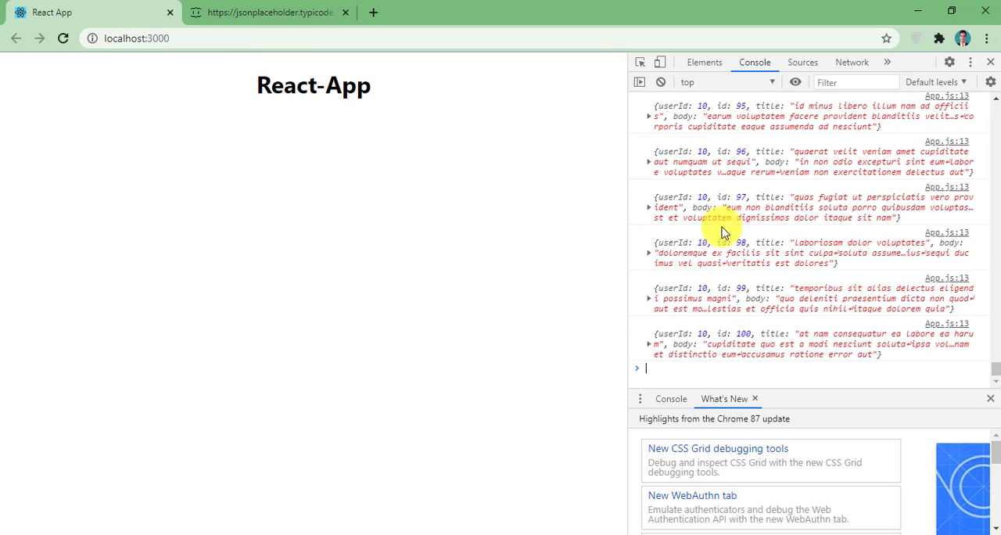
pyautogui.moveTo(733, 211)
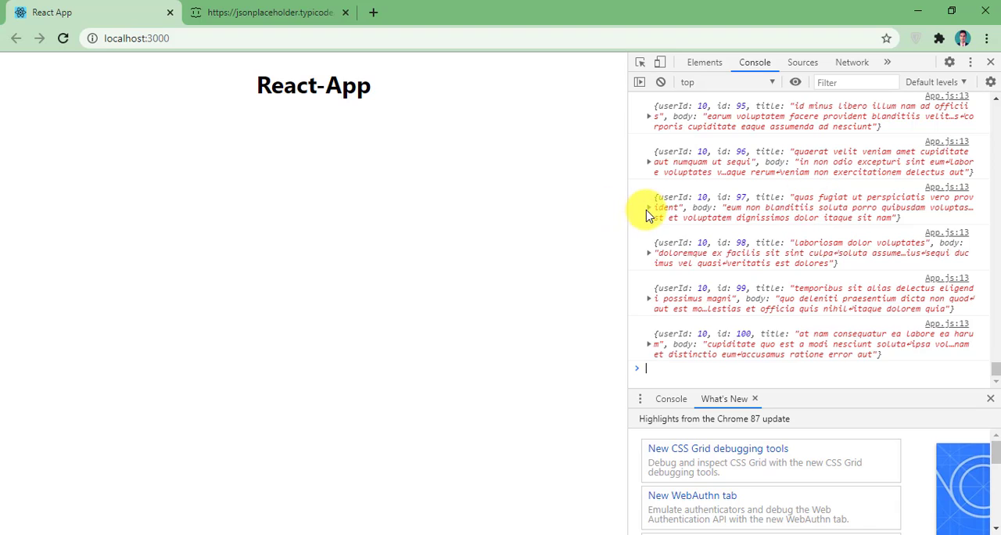
pyautogui.click(649, 207)
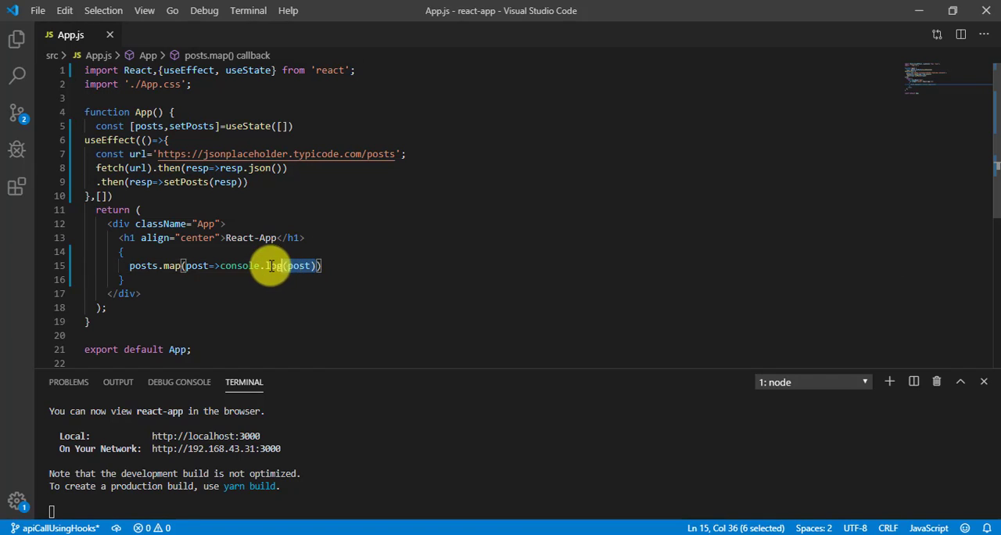
# Replace console.log(post) with <div><p>{post.title}</p></div> in the map callback and save.
pyautogui.press('Delete')
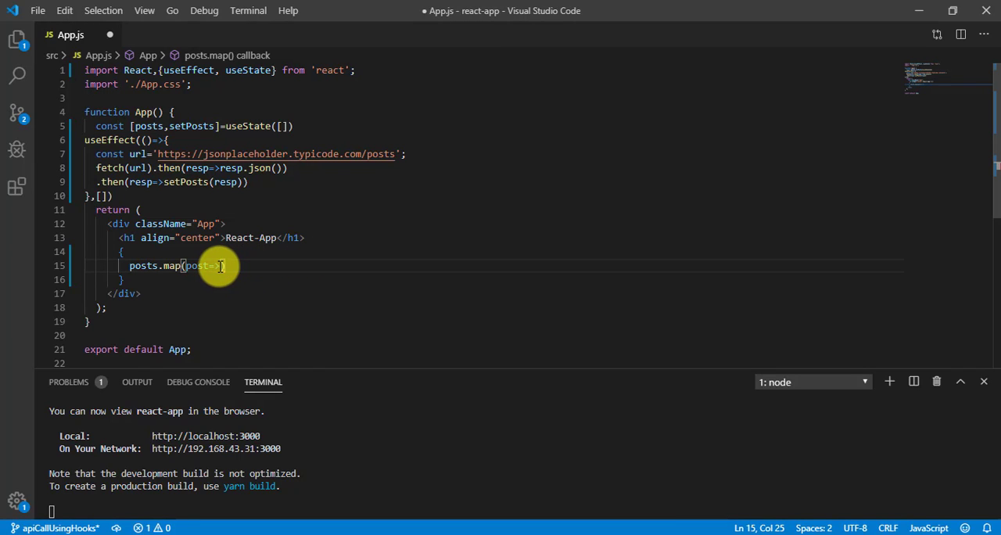
pyautogui.write('{di')
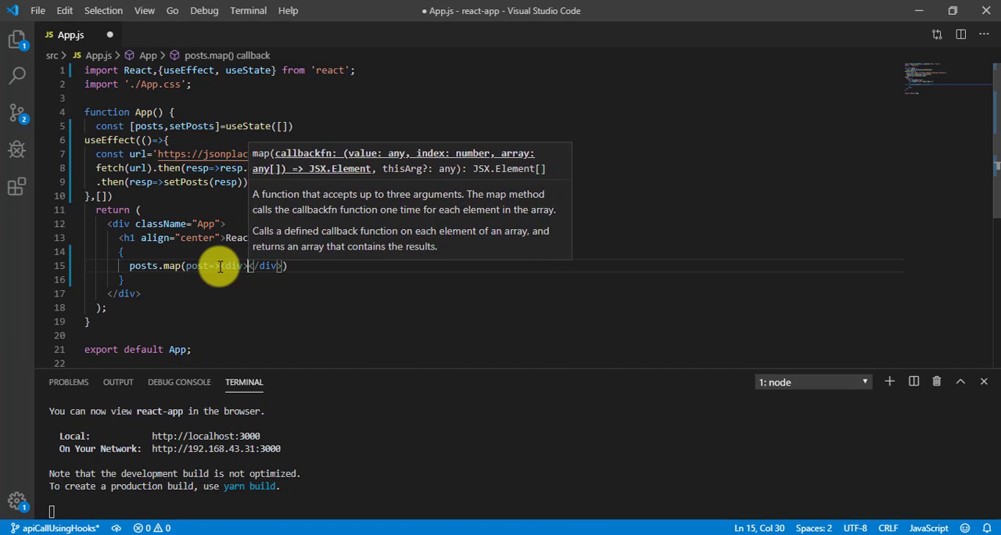
pyautogui.write('<p></p><')
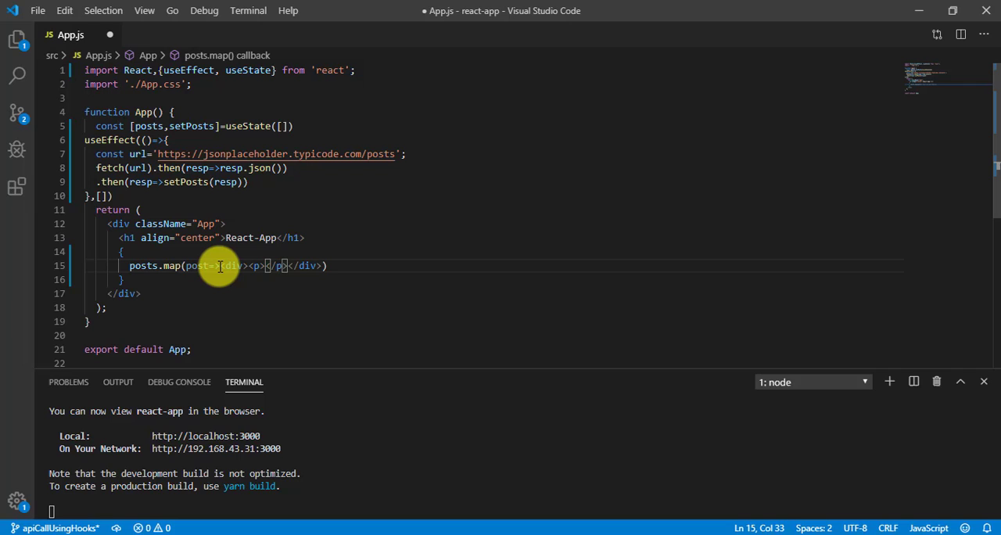
pyautogui.write('}')
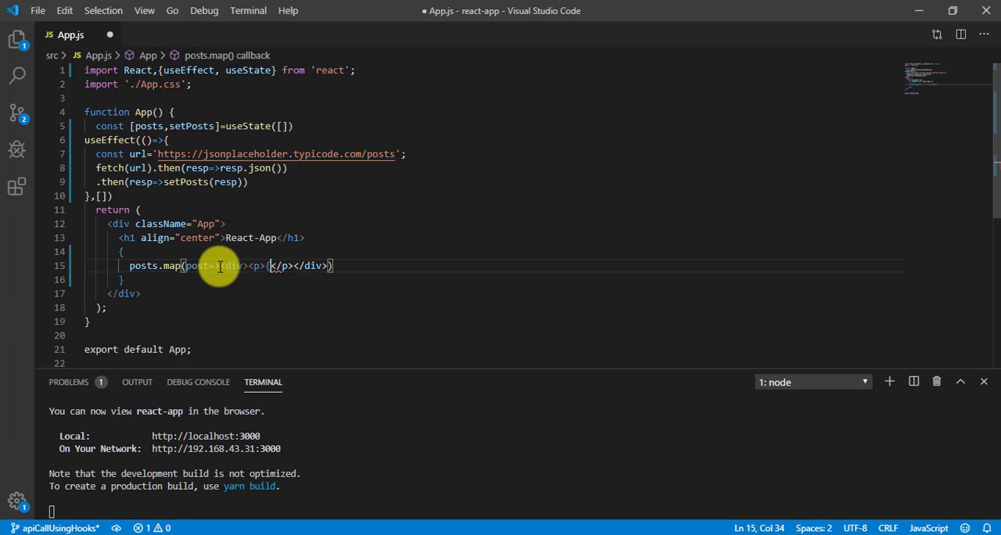
pyautogui.write('post.')
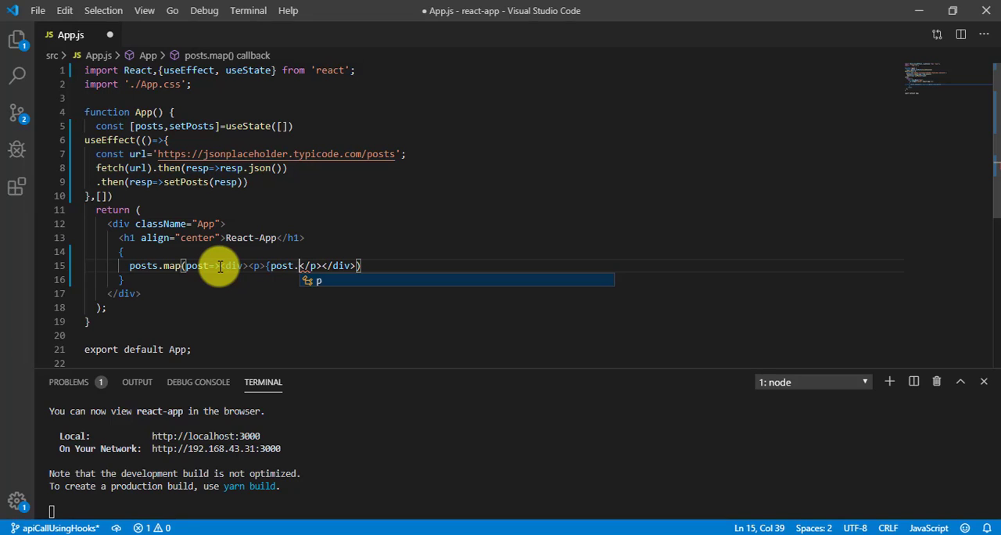
pyautogui.write('title}')
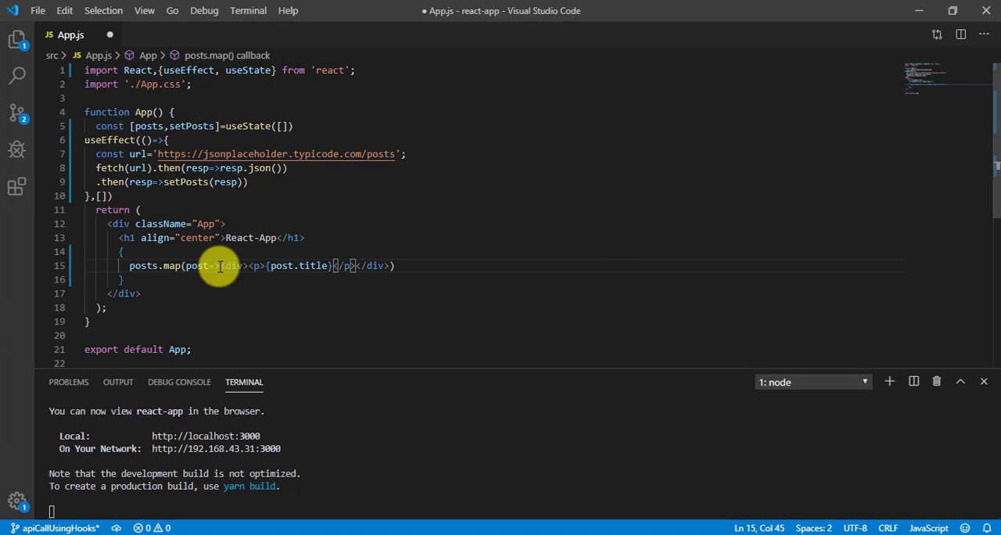
pyautogui.press('ctrl+s')
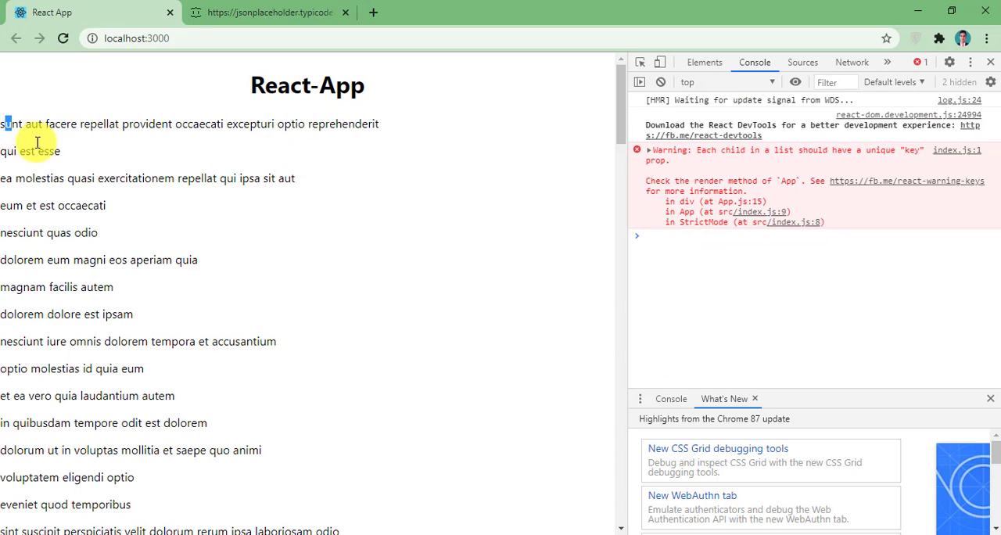
# Highlight the rendered post titles listed beneath the React-App heading on localhost:3000.
pyautogui.moveTo(6, 124); pyautogui.dragTo(84, 395)
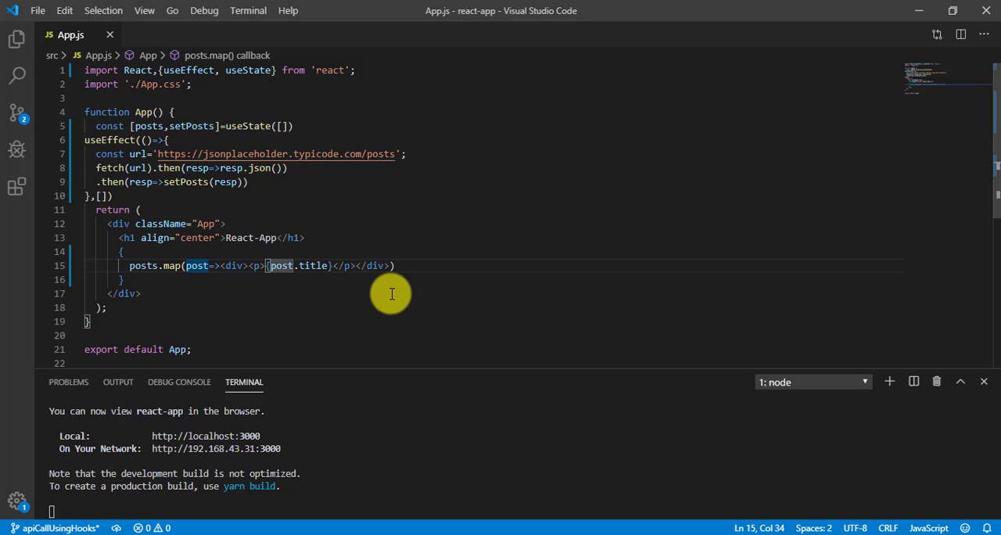
# Render each paragraph as {`${post.id}. ${post.title}`} so titles carry their post id prefix.
pyautogui.write('post.')
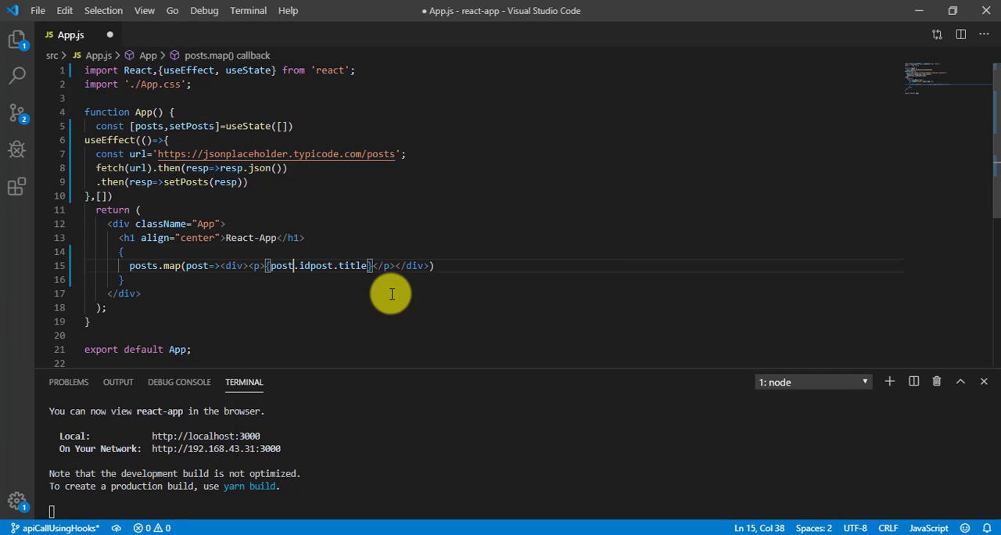
pyautogui.write('`')
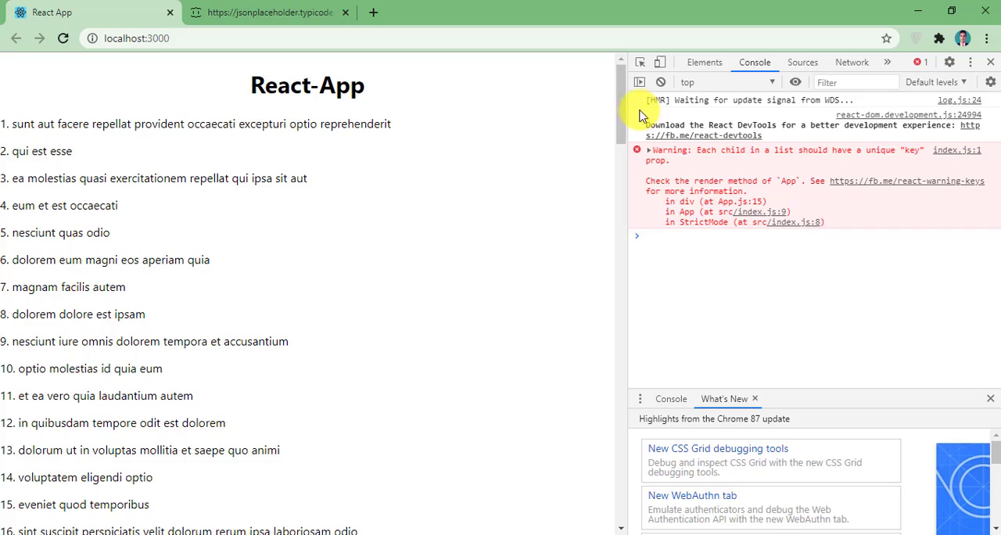
# Scroll localhost:3000 to verify titles numbered 1 through 100, then return to App.js.
pyautogui.scroll(-3)
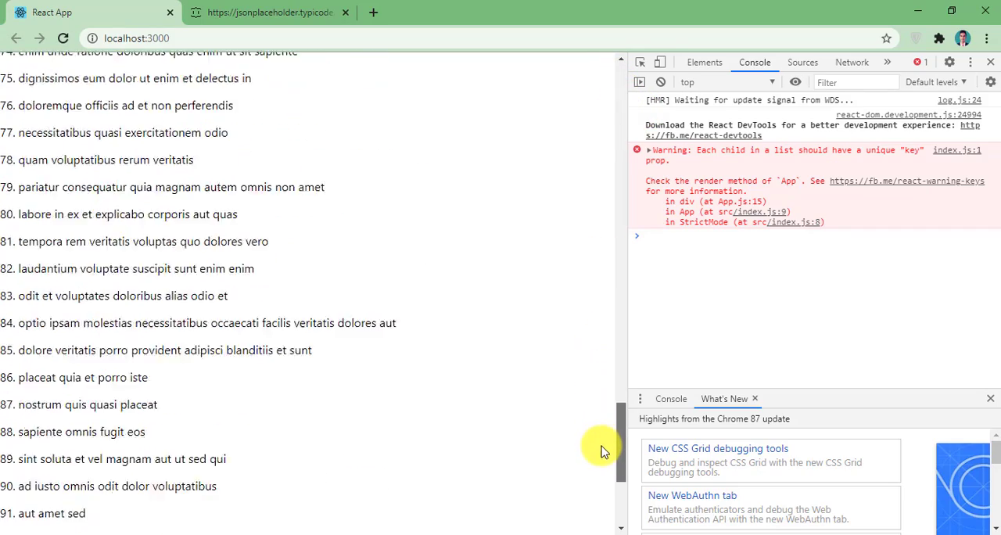
pyautogui.scroll(-3)
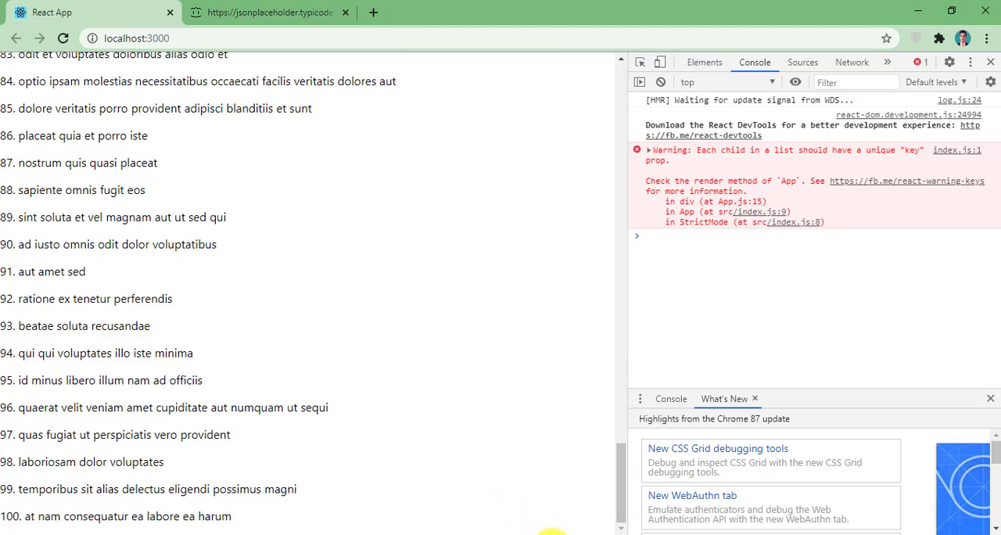
pyautogui.press('alt+tab')
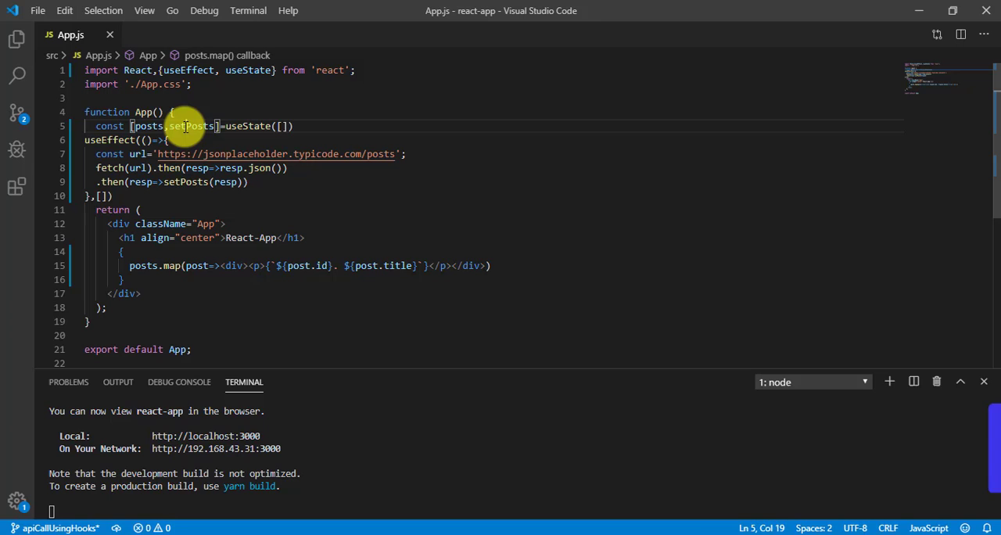
pyautogui.doubleClick(147, 125)
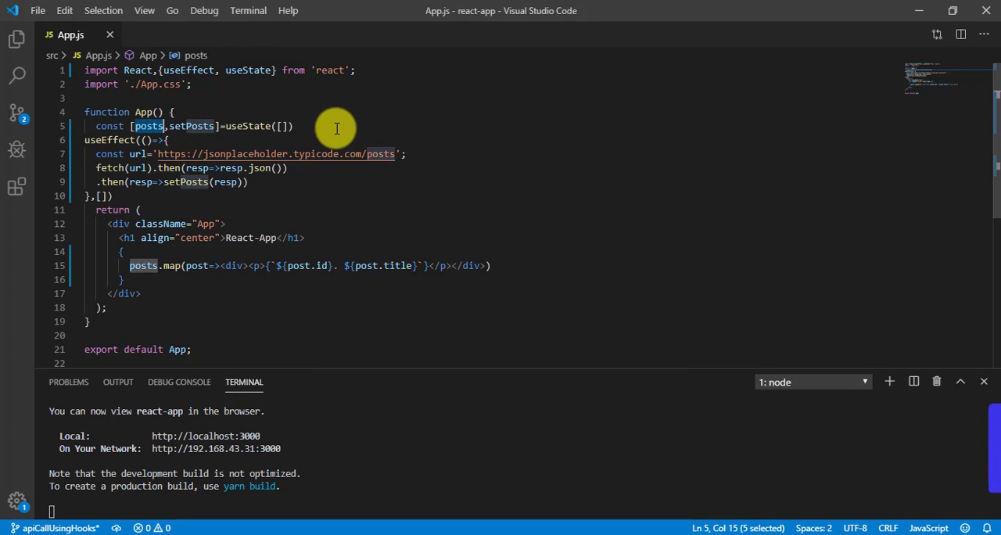